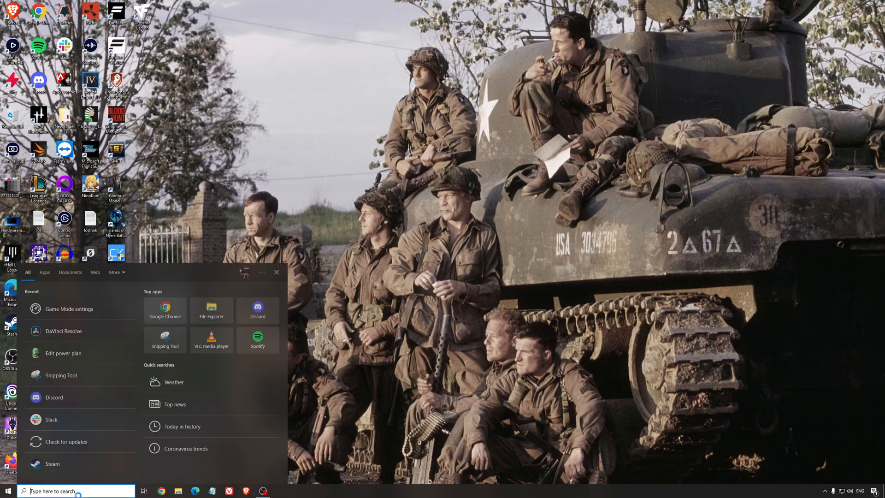
Go to Settings > Gaming > Game Mode, where Game Mode is switched on.
left_click(69, 309)
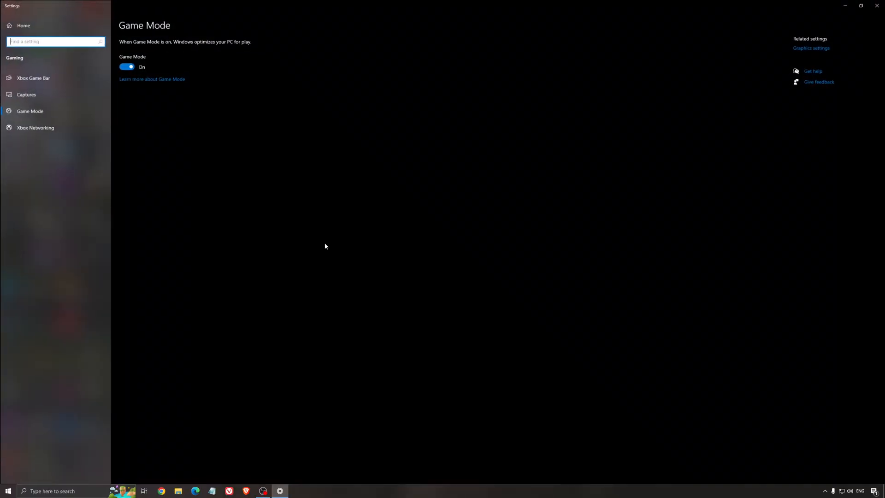
mouse_move(276, 112)
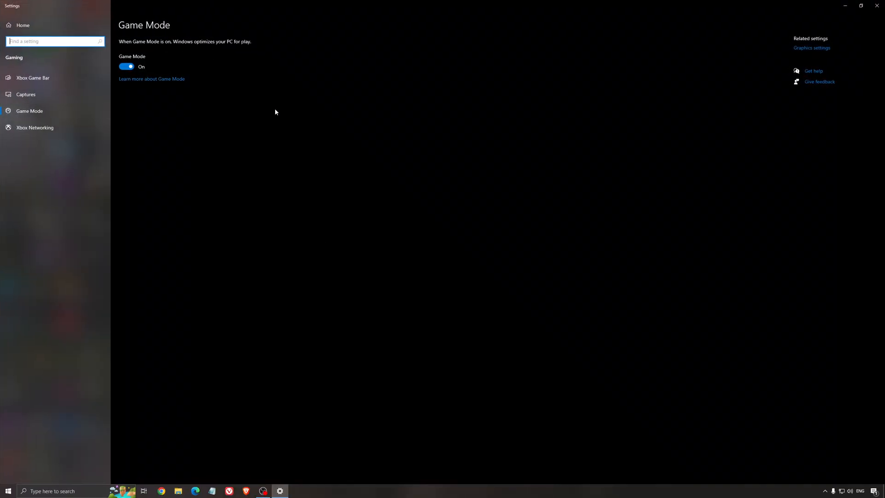
mouse_move(343, 157)
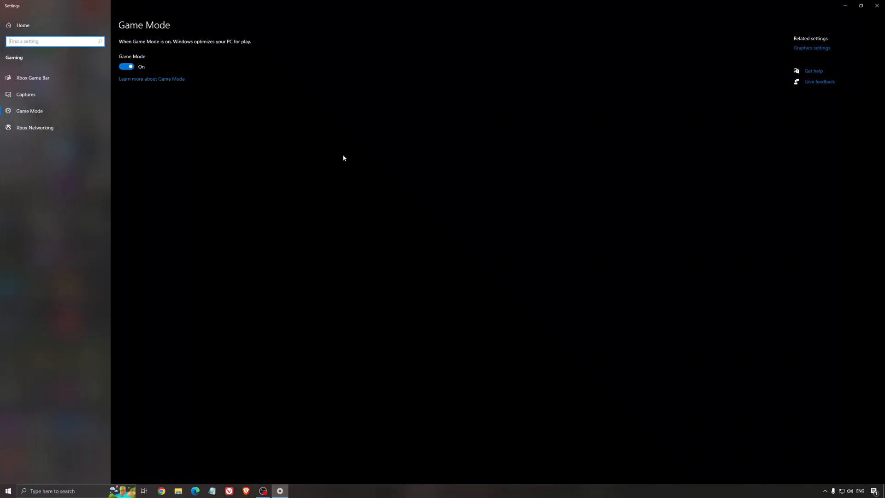
mouse_move(289, 132)
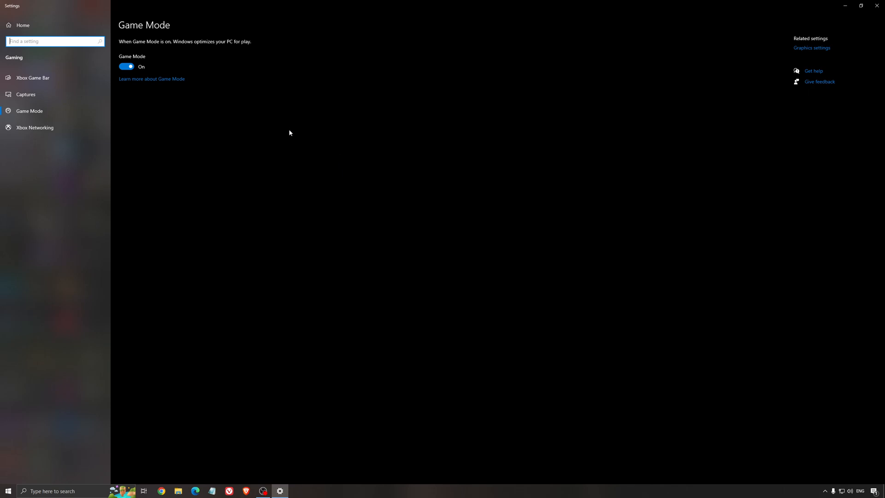
mouse_move(275, 145)
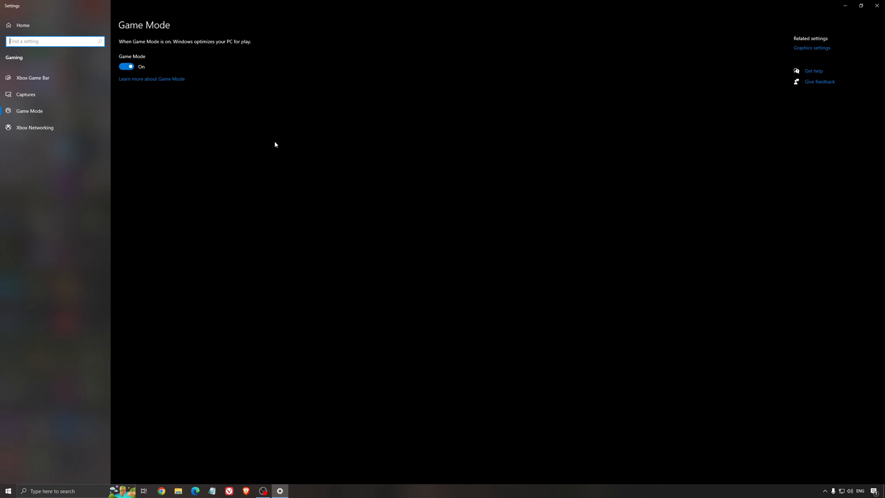
mouse_move(255, 147)
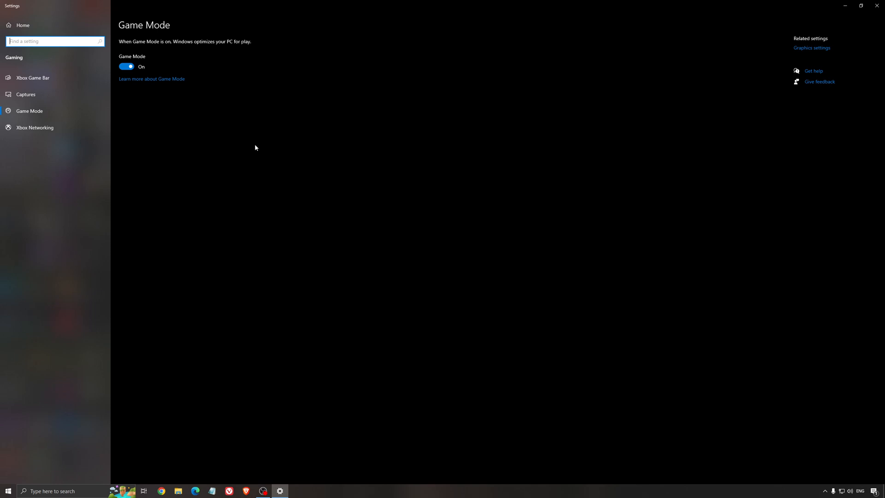
Go to the Xbox Game Bar page, where the Game Bar is switched off.
left_click(32, 78)
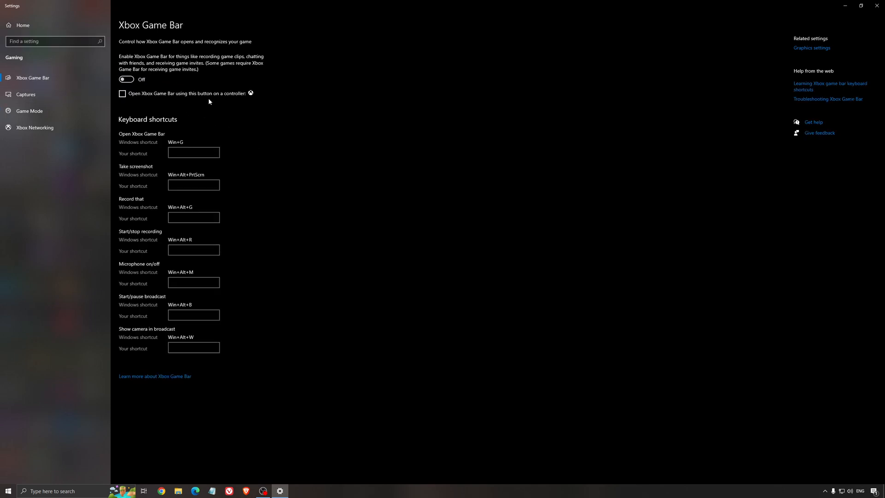
mouse_move(308, 93)
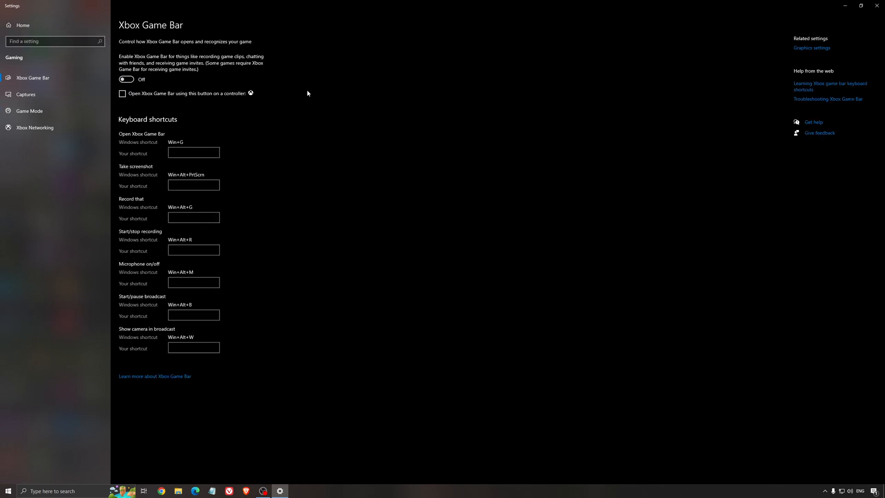
mouse_move(402, 124)
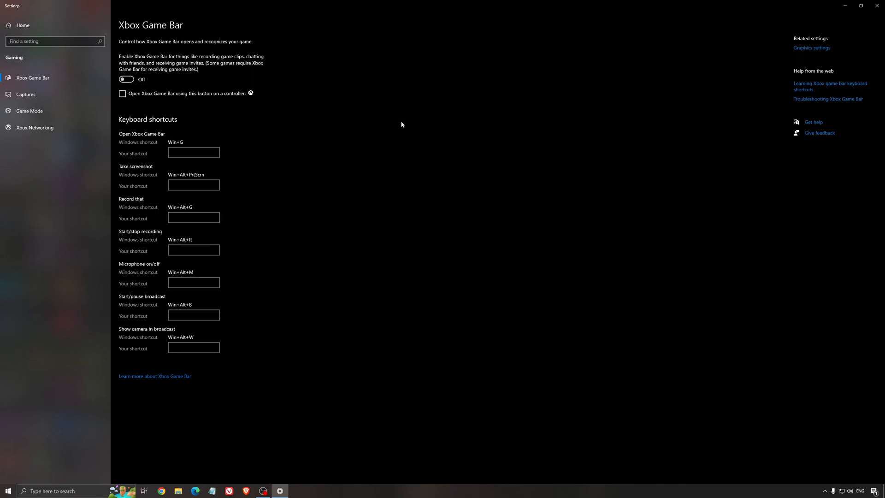
mouse_move(306, 128)
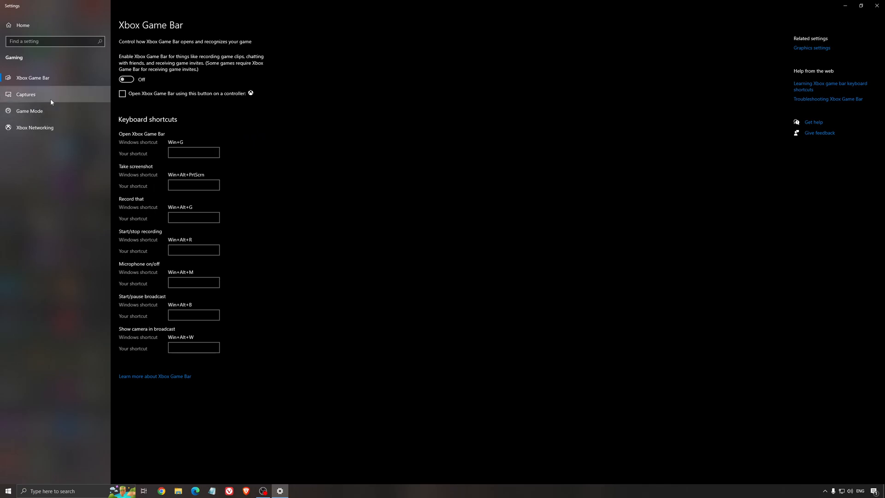
Go to the Captures page, with background recording and recorded audio both off.
left_click(26, 94)
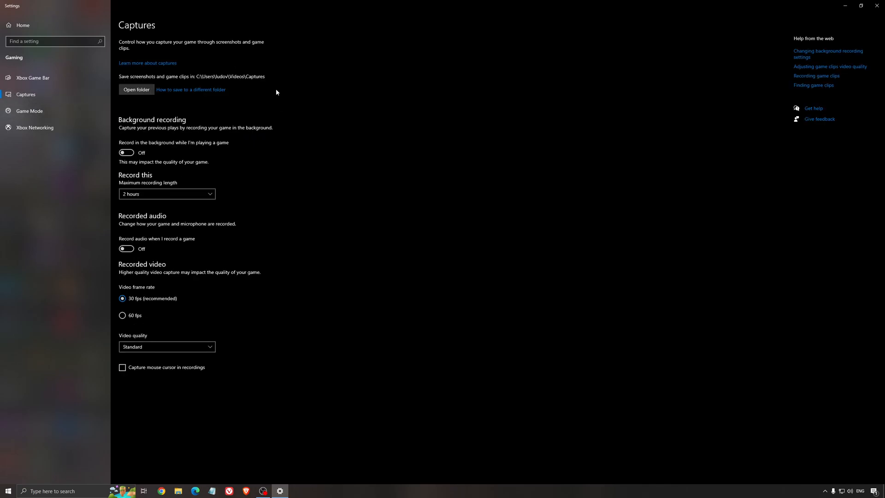
mouse_move(204, 150)
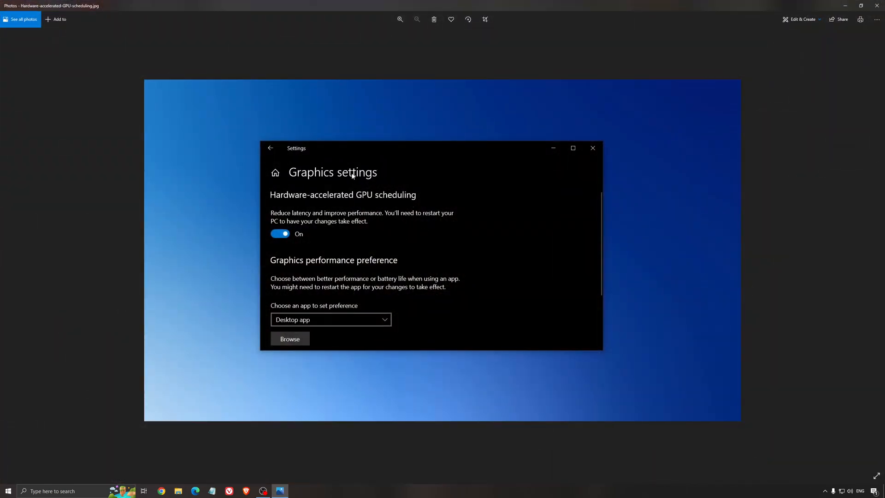
mouse_move(476, 257)
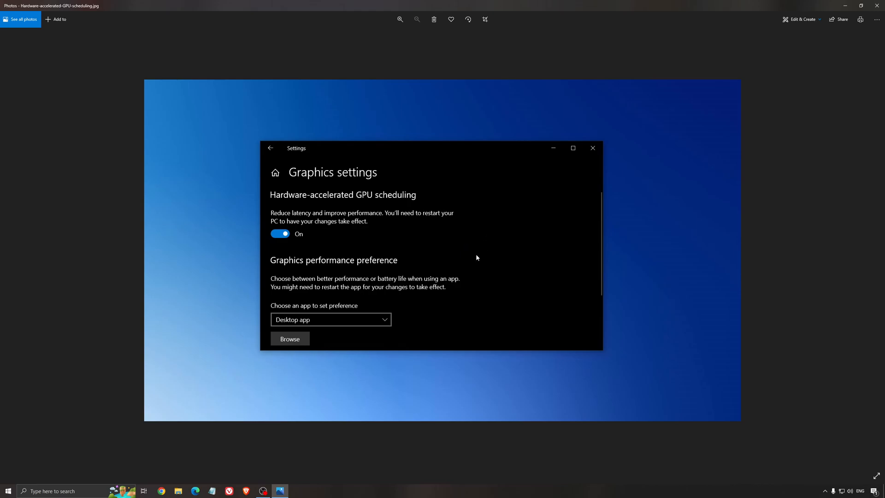
mouse_move(452, 230)
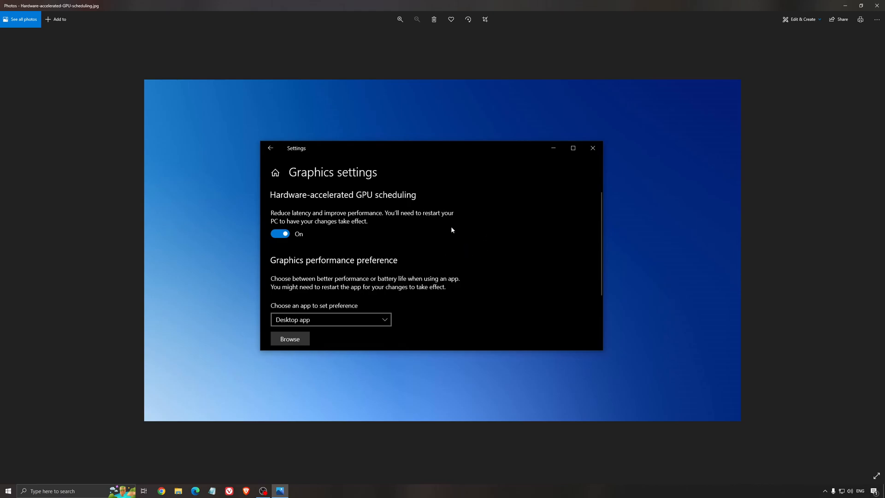
mouse_move(481, 272)
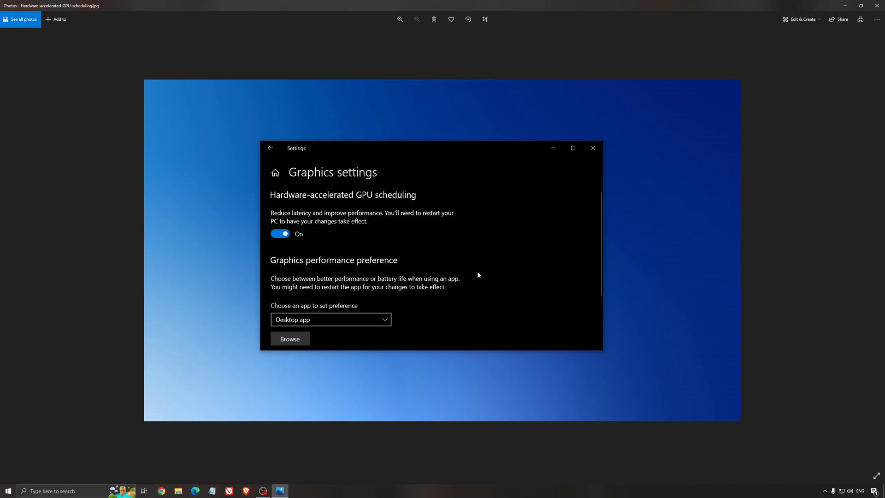
mouse_move(476, 277)
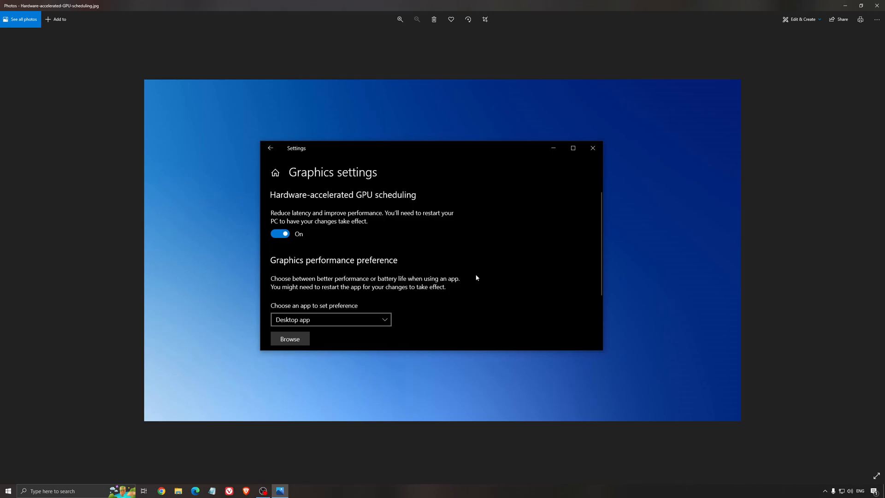
mouse_move(469, 233)
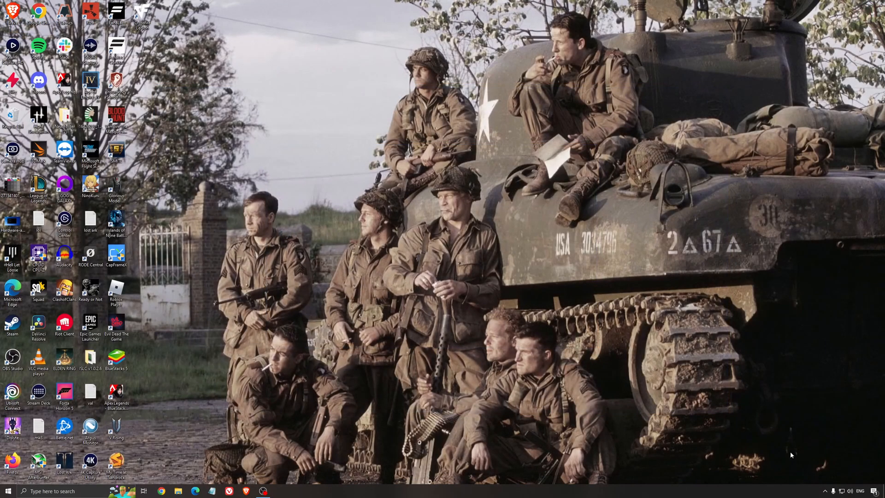
Launch AMD Software: Adrenalin Edition and show its Home overview.
left_click(280, 490)
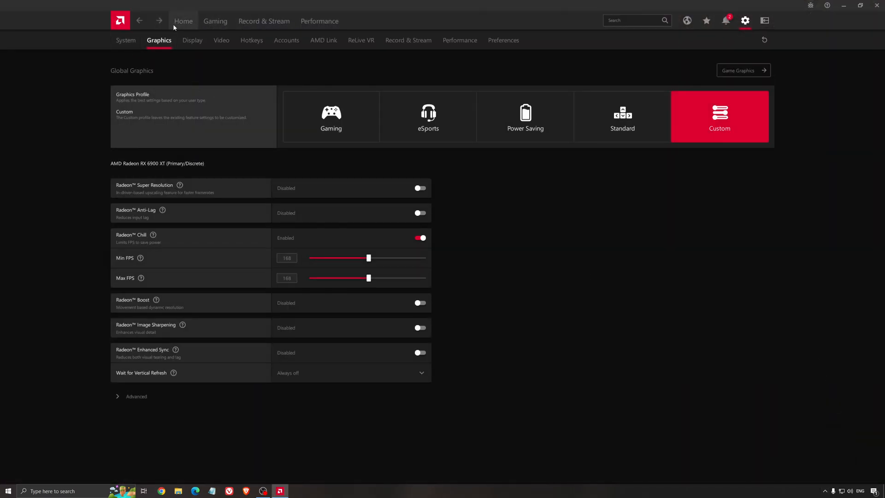
left_click(183, 21)
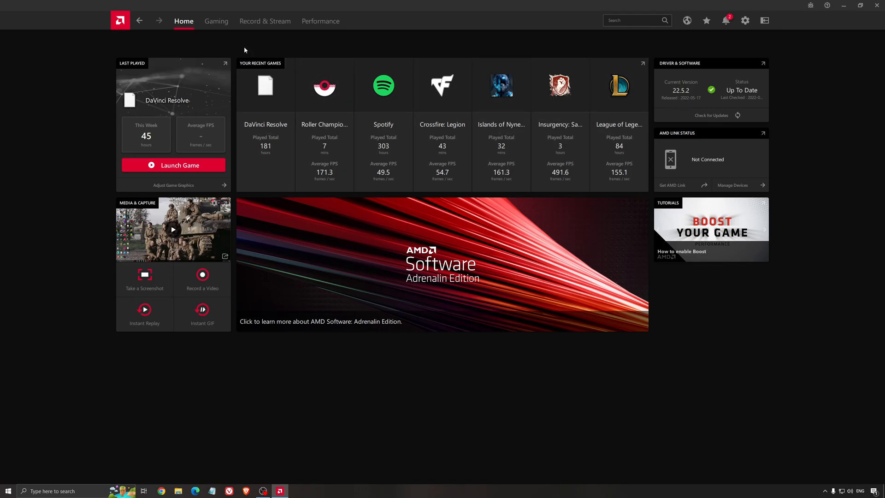
Go to Graphics > Global Graphics showing the Custom profile with Radeon Chill enabled.
left_click(216, 21)
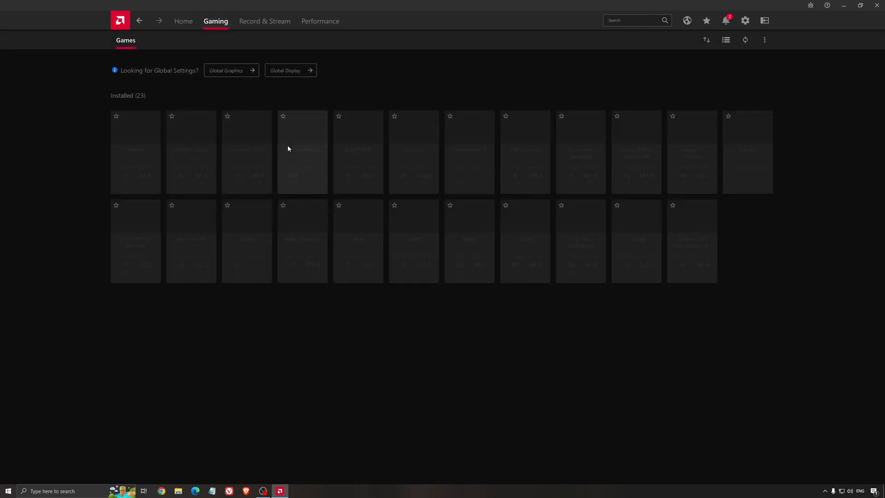
left_click(227, 70)
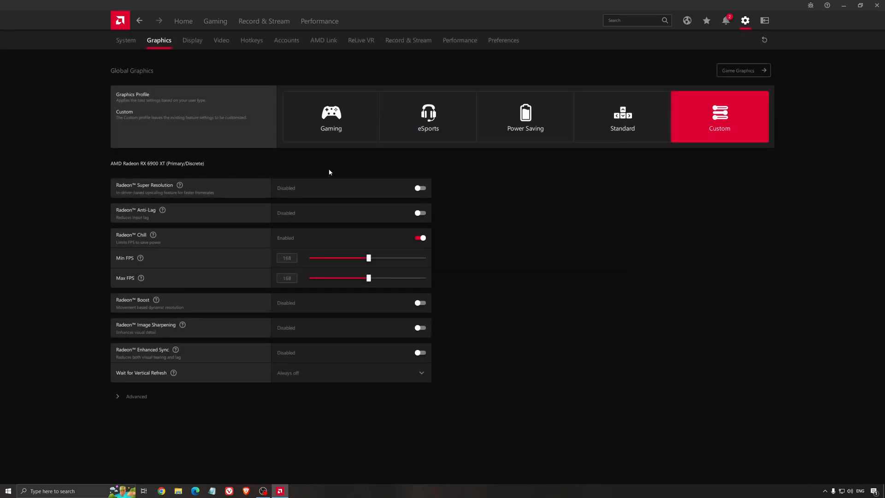
mouse_move(142, 173)
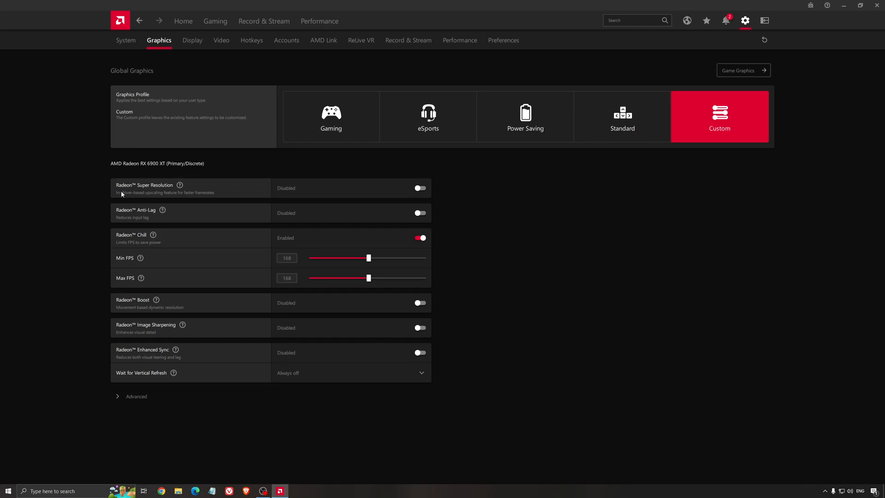
mouse_move(239, 164)
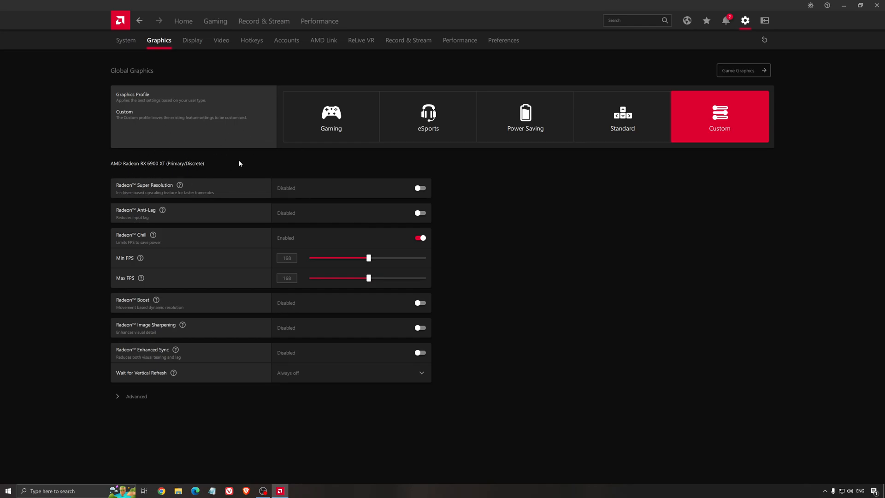
mouse_move(247, 175)
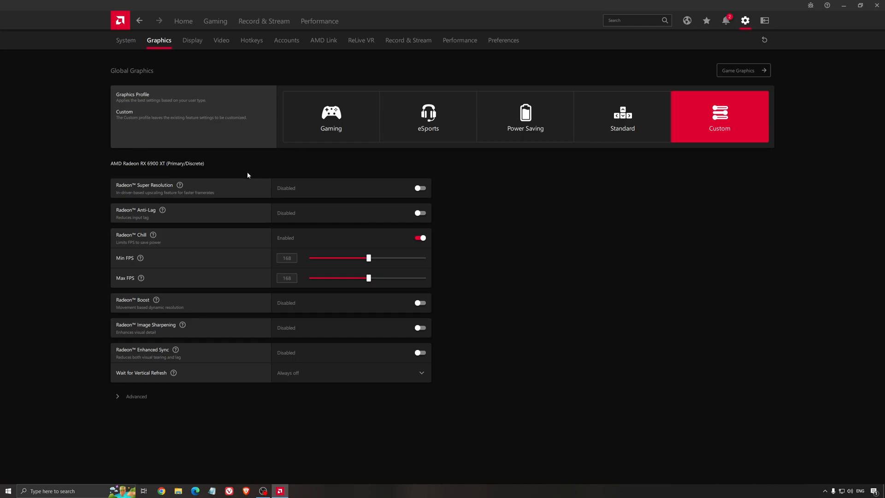
mouse_move(249, 207)
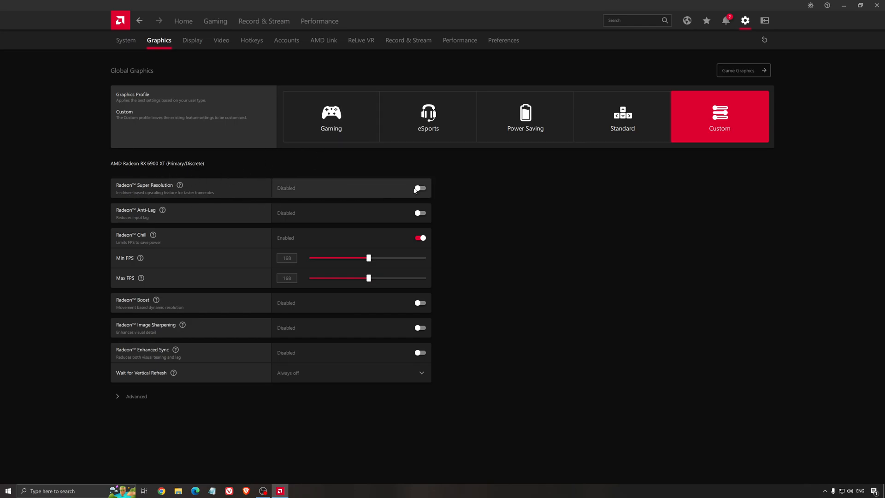
mouse_move(410, 192)
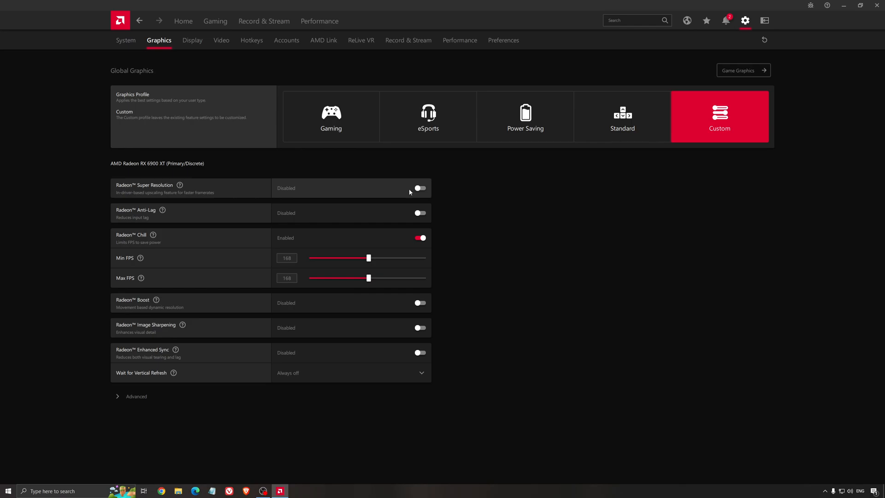
mouse_move(403, 193)
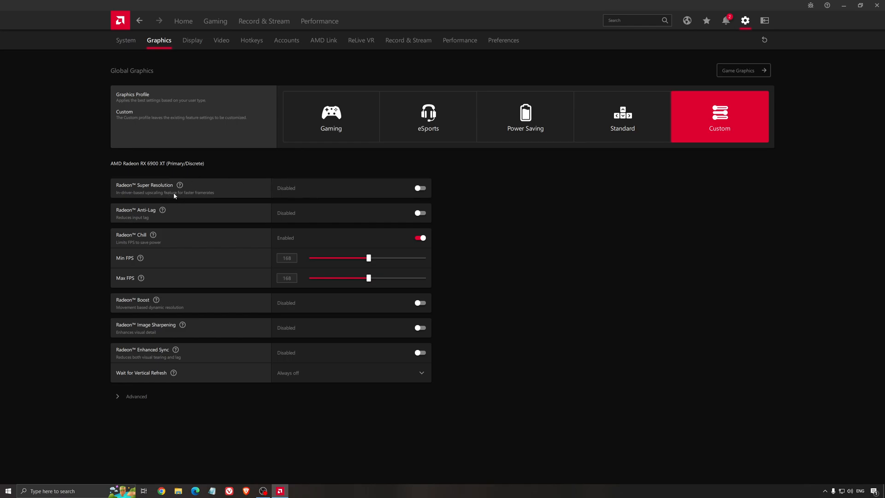
mouse_move(214, 191)
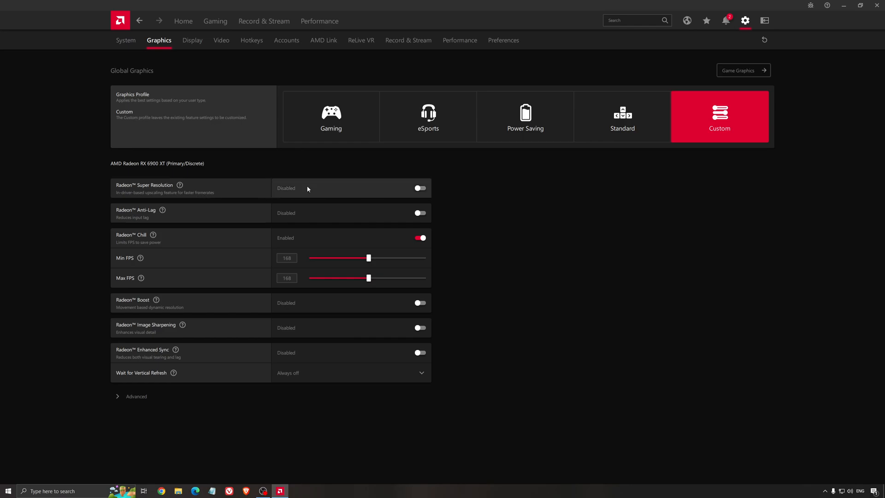
mouse_move(496, 216)
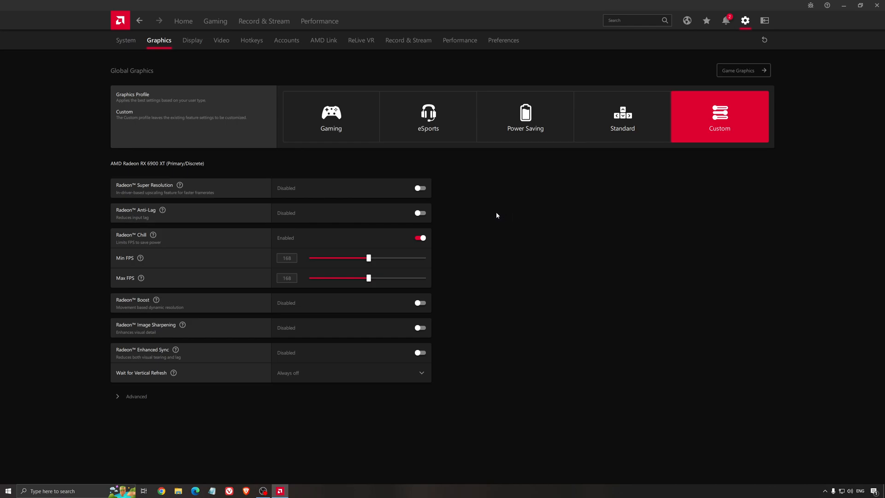
mouse_move(491, 216)
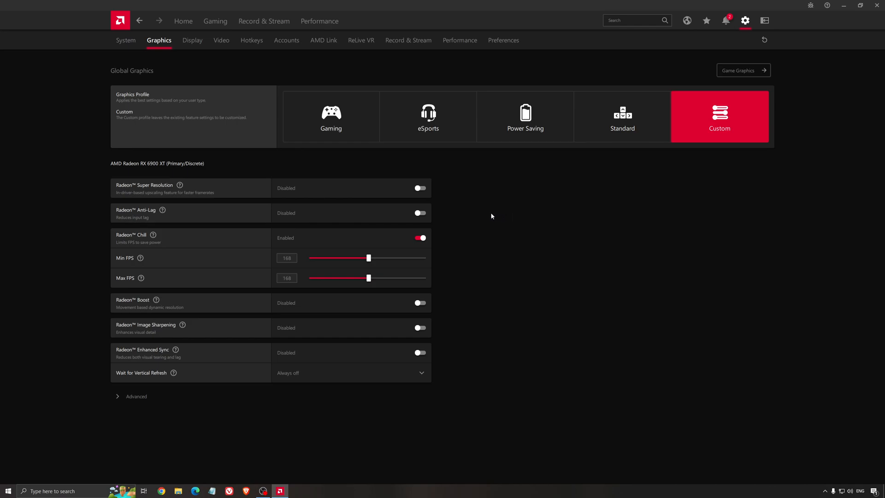
mouse_move(486, 219)
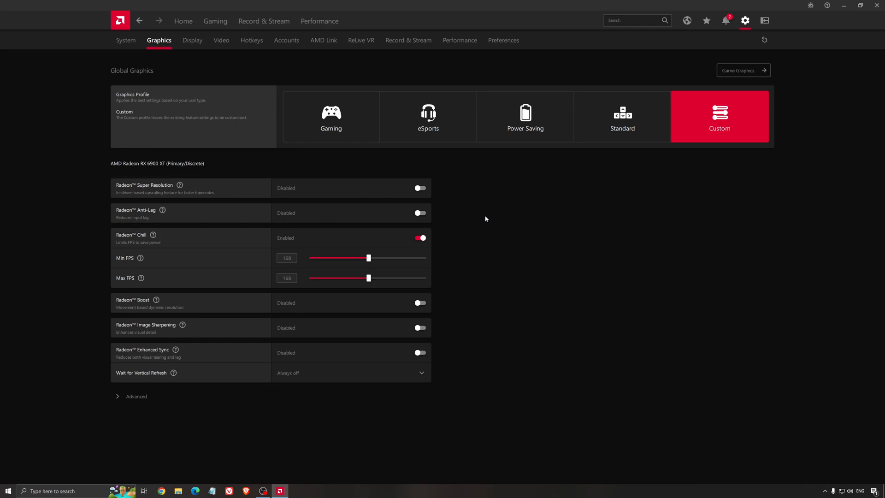
mouse_move(492, 229)
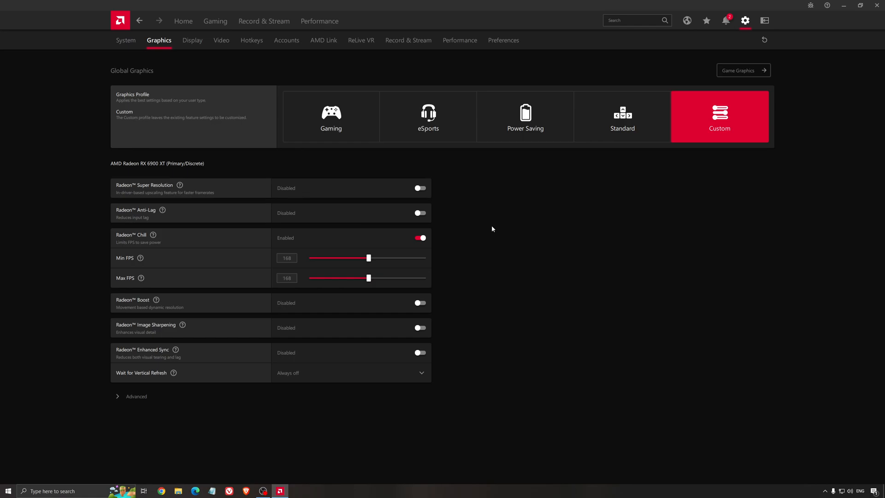
mouse_move(486, 214)
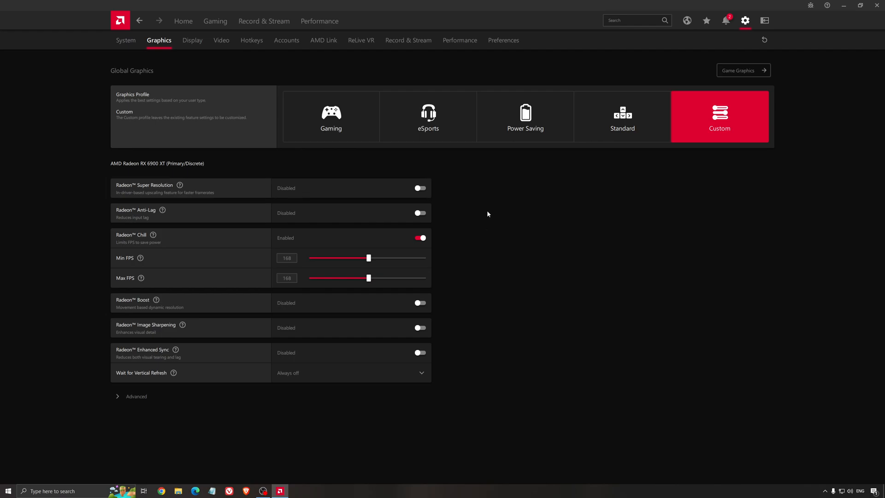
mouse_move(532, 202)
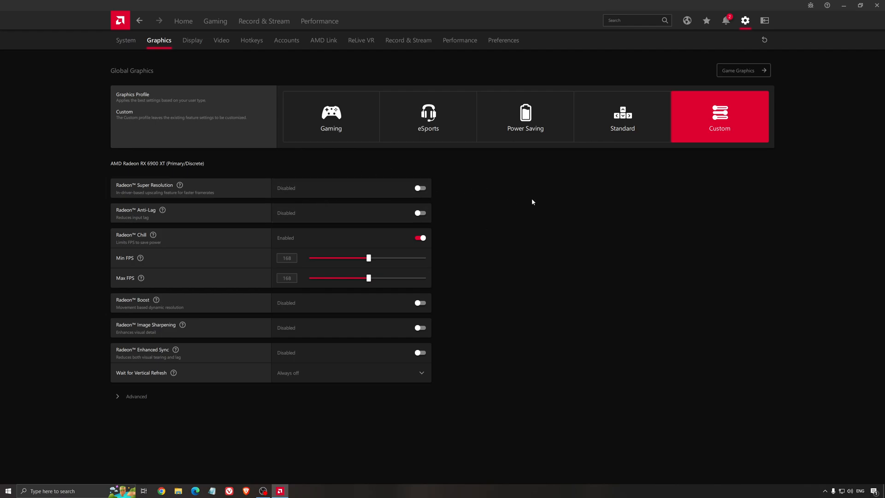
mouse_move(866, 45)
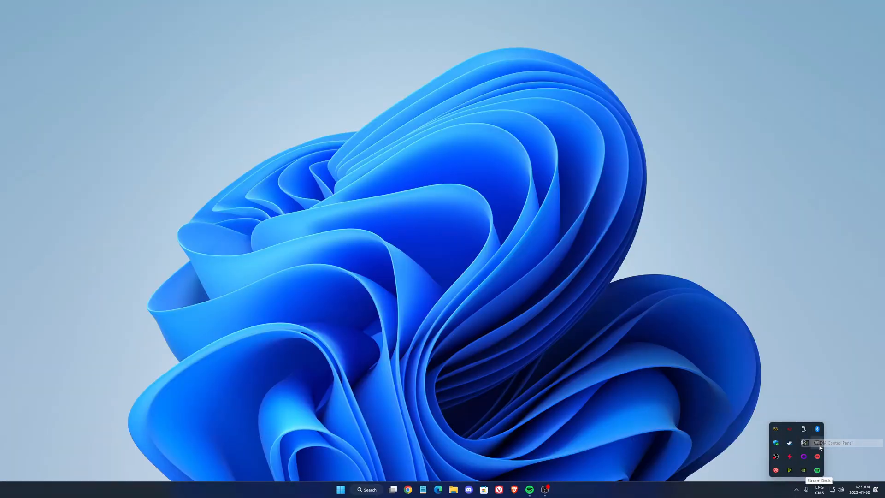
In Manage 3D Settings, try the Max Frame Rate cap at about 167 FPS.
left_click(804, 443)
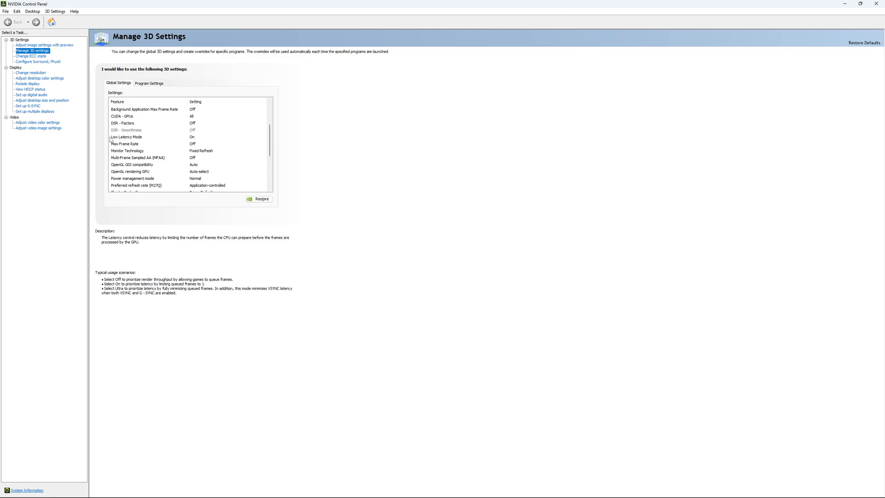
mouse_move(202, 140)
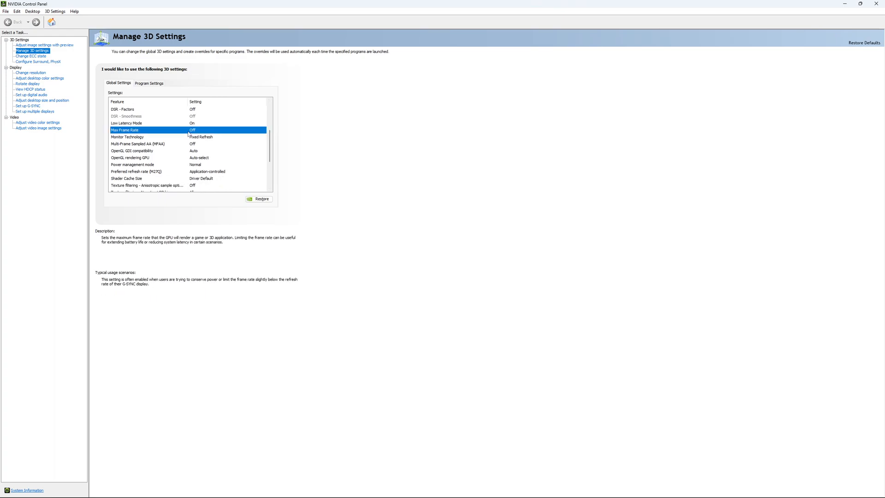
left_click(226, 130)
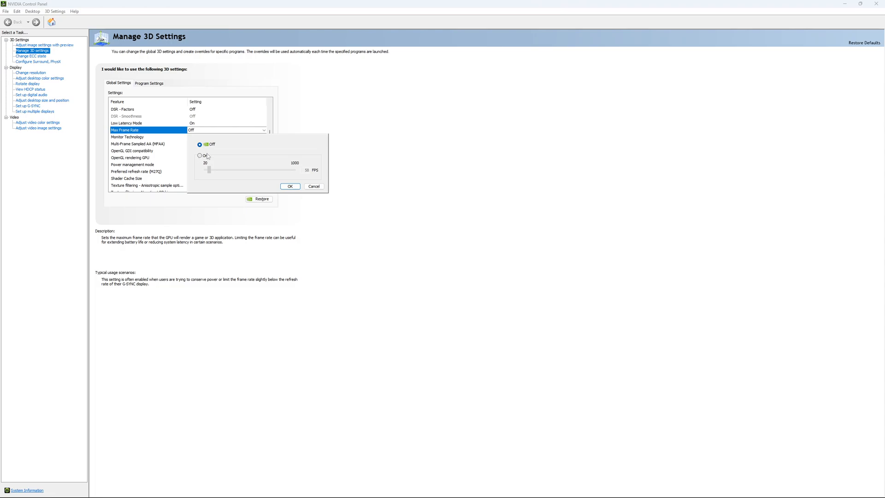
left_click(199, 155)
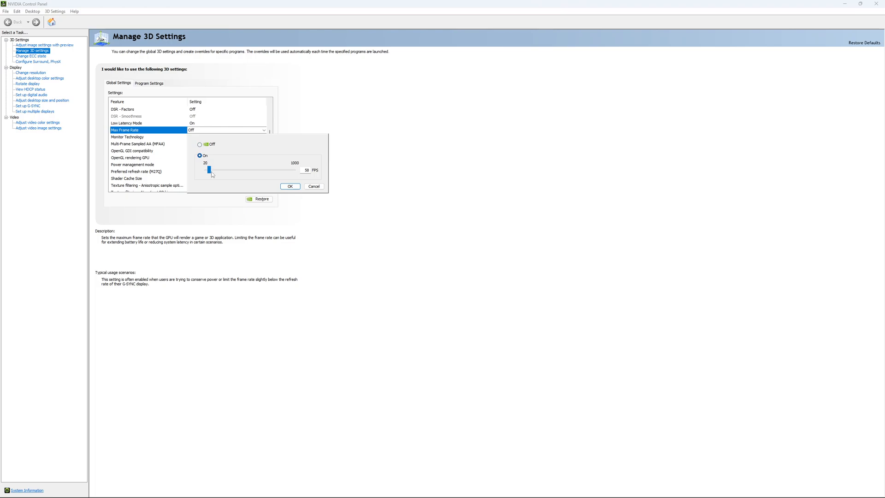
left_click_drag(207, 169, 220, 170)
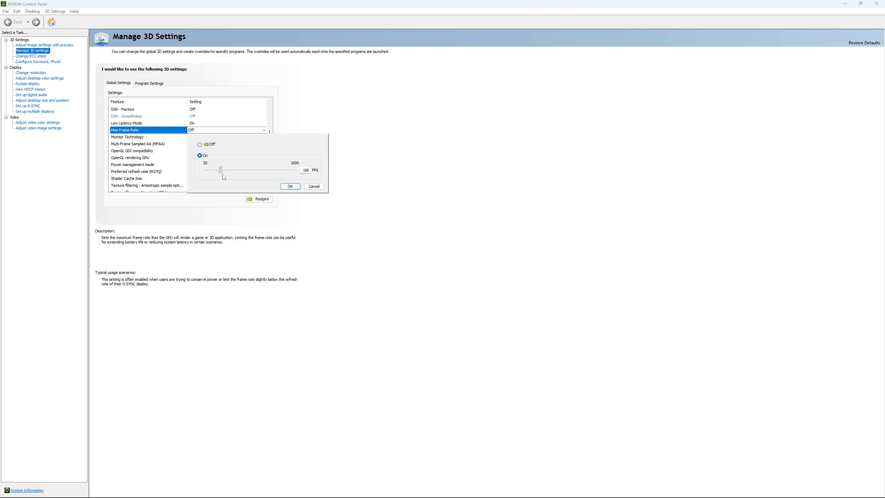
left_click_drag(222, 169, 220, 169)
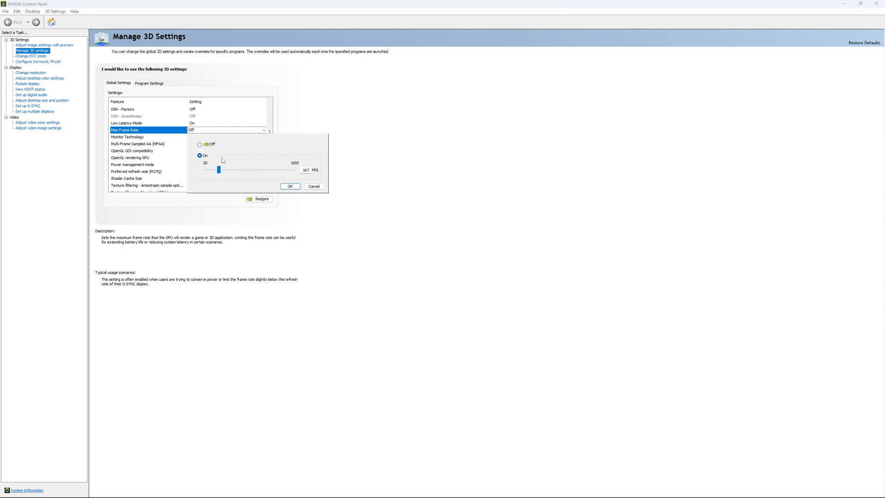
mouse_move(238, 172)
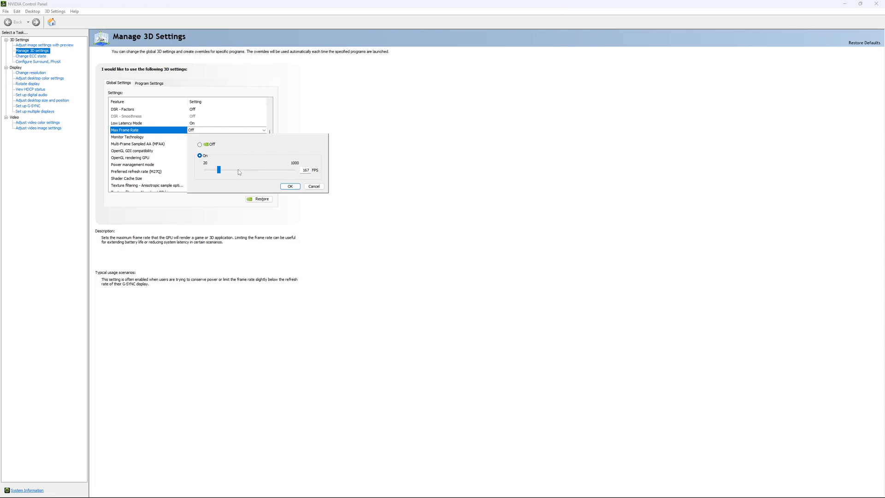
mouse_move(222, 159)
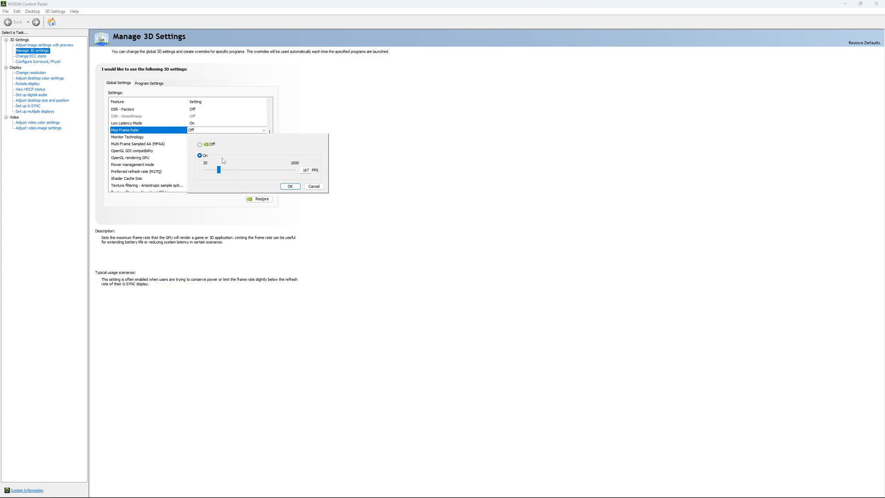
Leave Max Frame Rate set to Off and confirm.
left_click(199, 143)
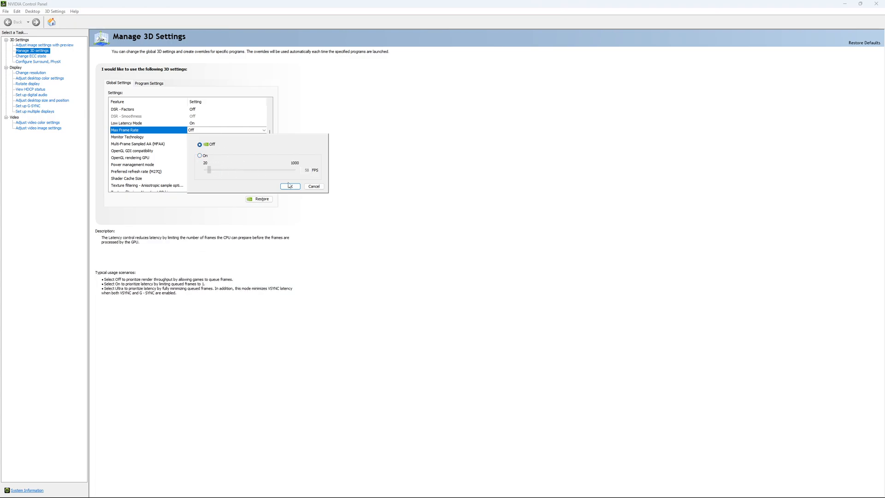
left_click(289, 186)
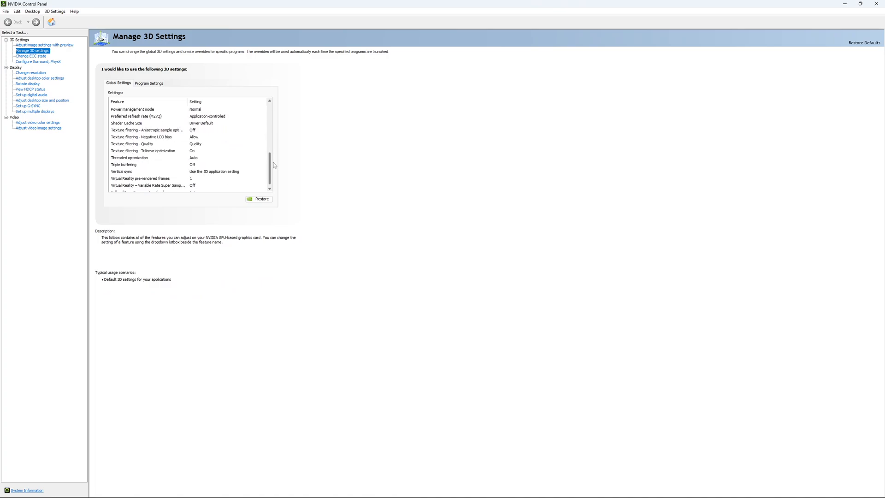
On Change Resolution, keep the display at 2560 × 1440 (native) and 170Hz.
left_click(31, 56)
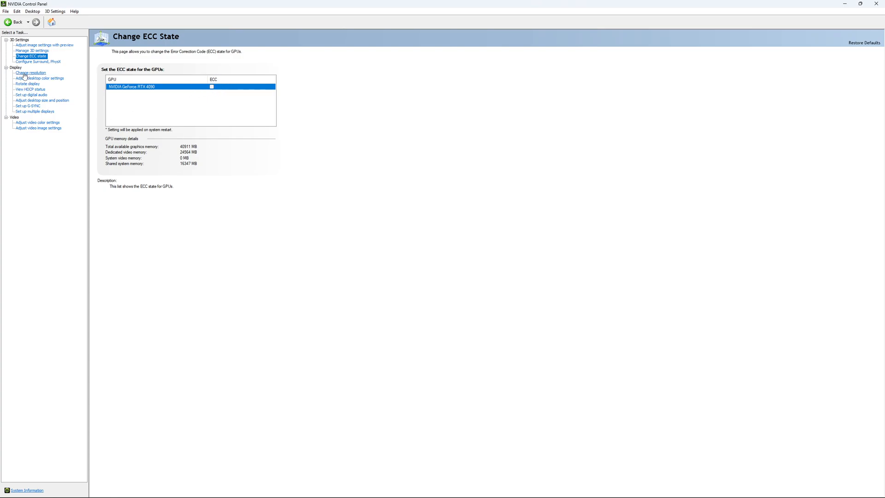
left_click(30, 72)
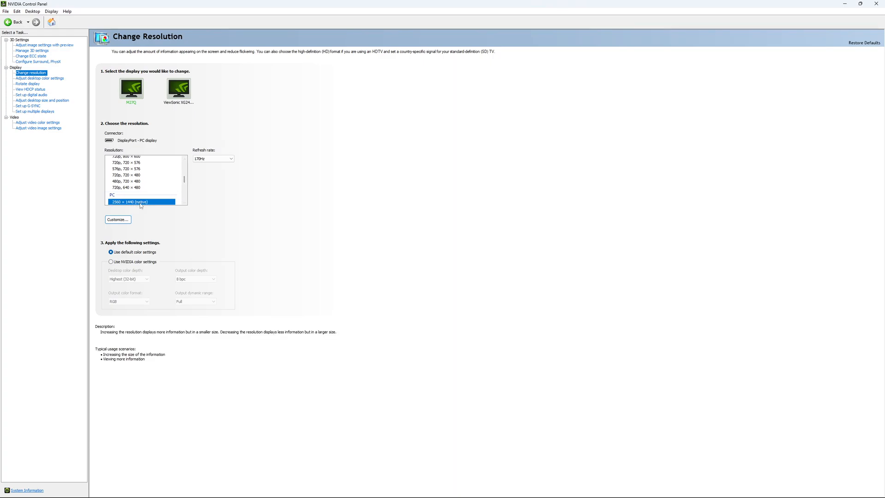
mouse_move(144, 204)
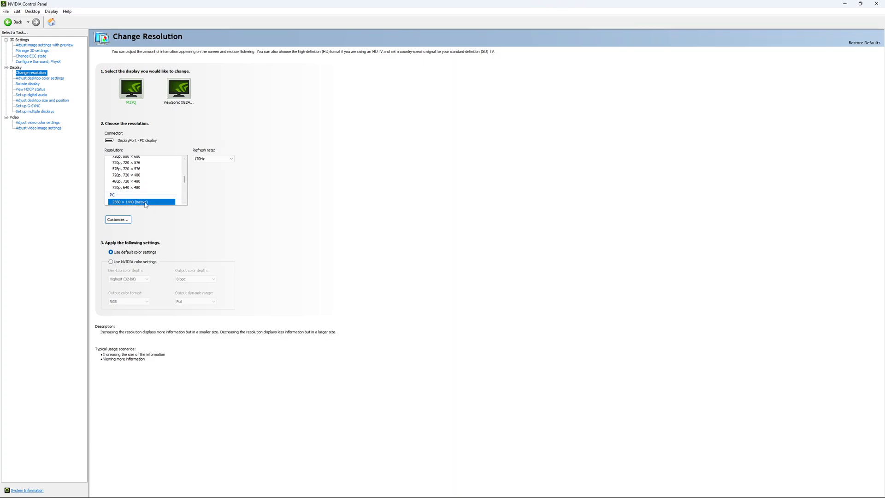
mouse_move(135, 208)
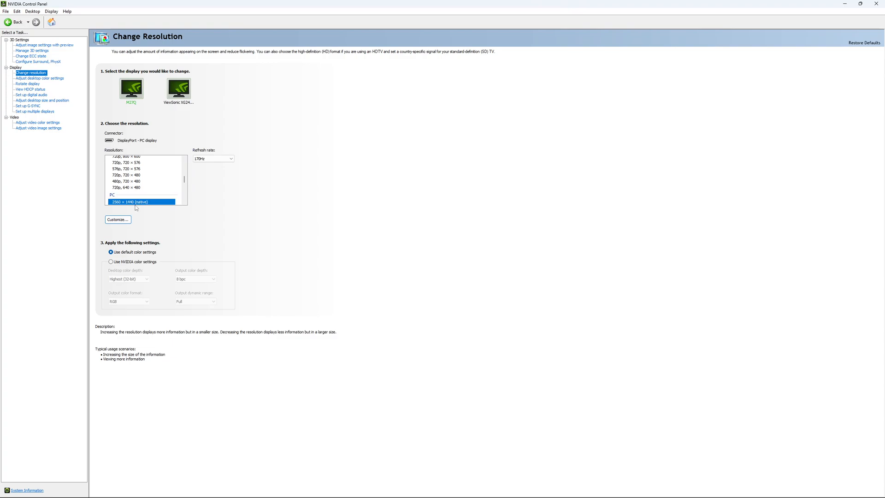
mouse_move(192, 134)
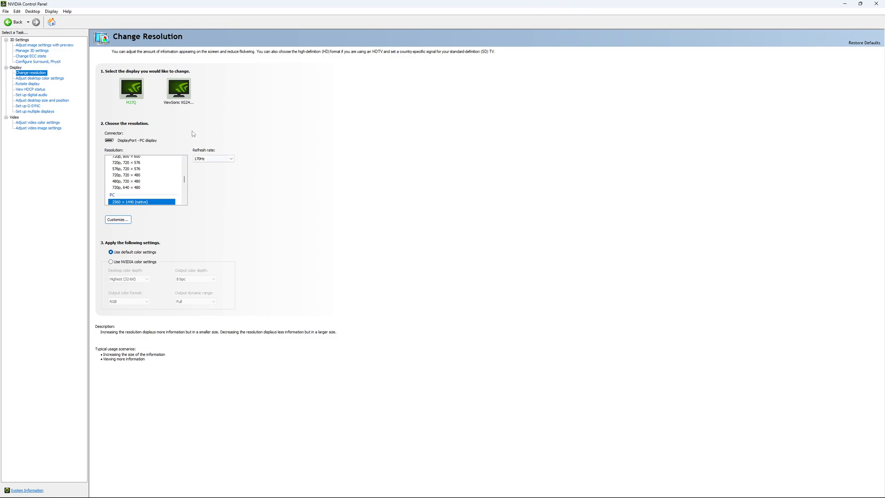
mouse_move(236, 180)
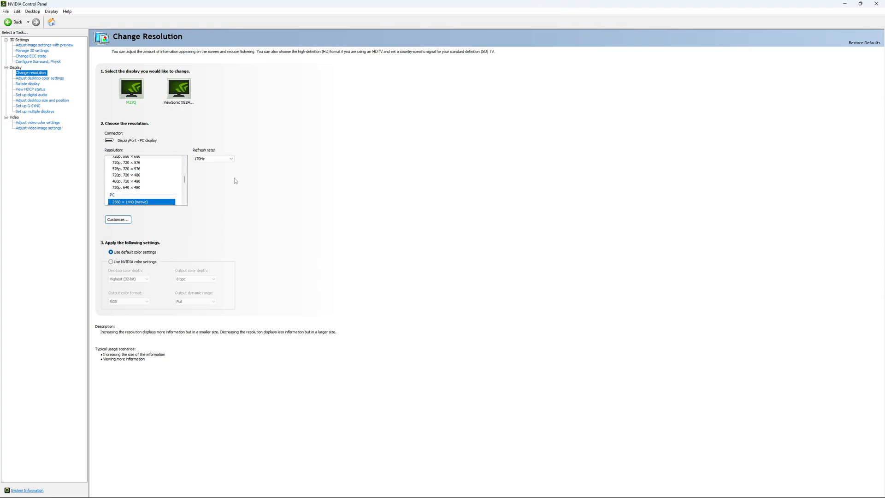
left_click(213, 158)
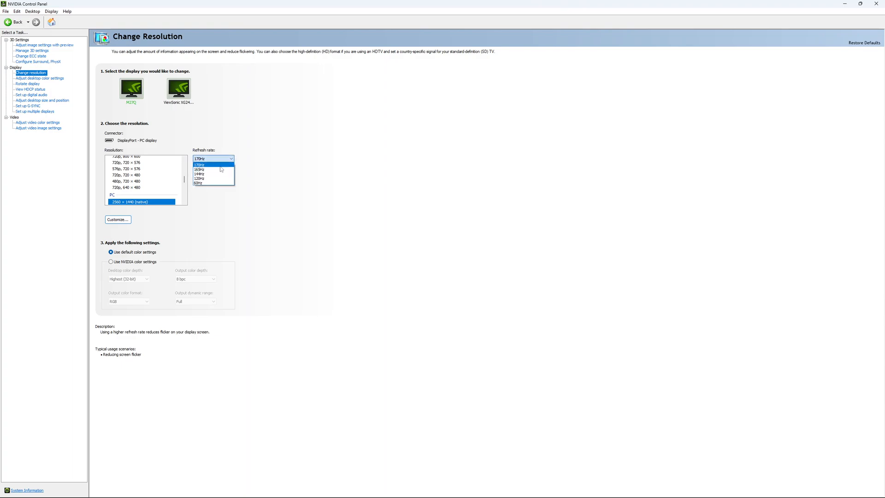
left_click(213, 158)
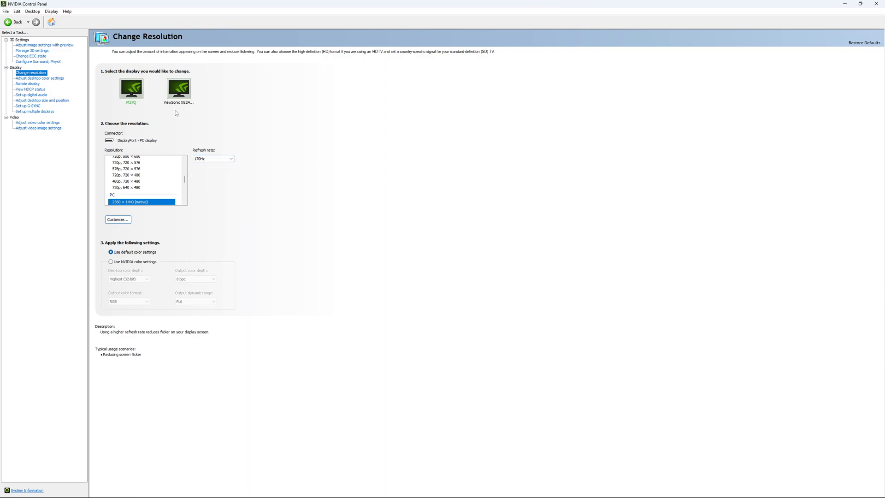
mouse_move(34, 108)
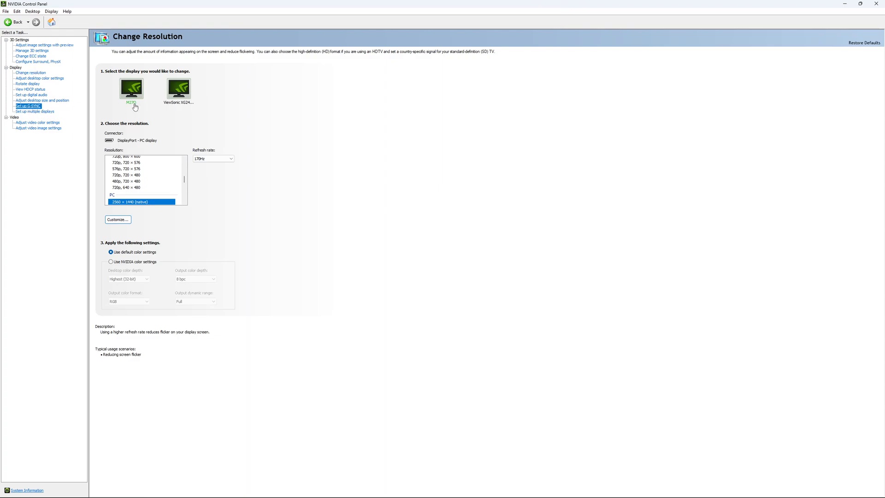
left_click(28, 106)
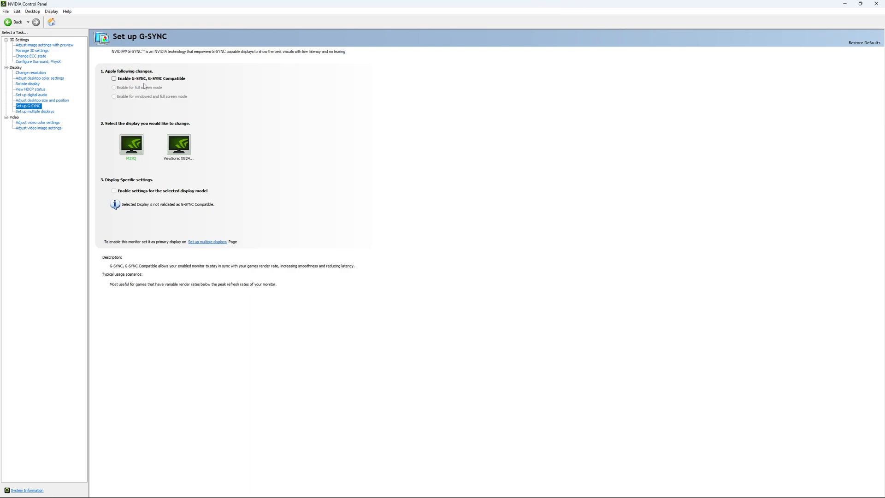
left_click(114, 78)
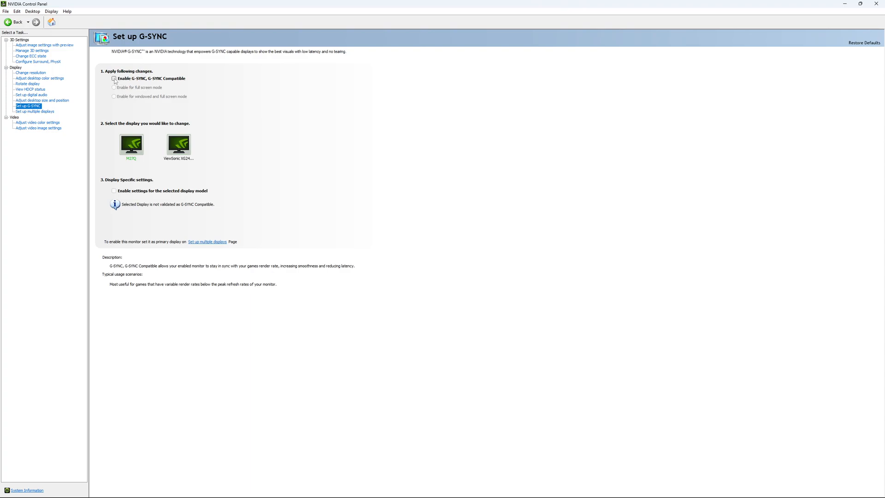
left_click(114, 79)
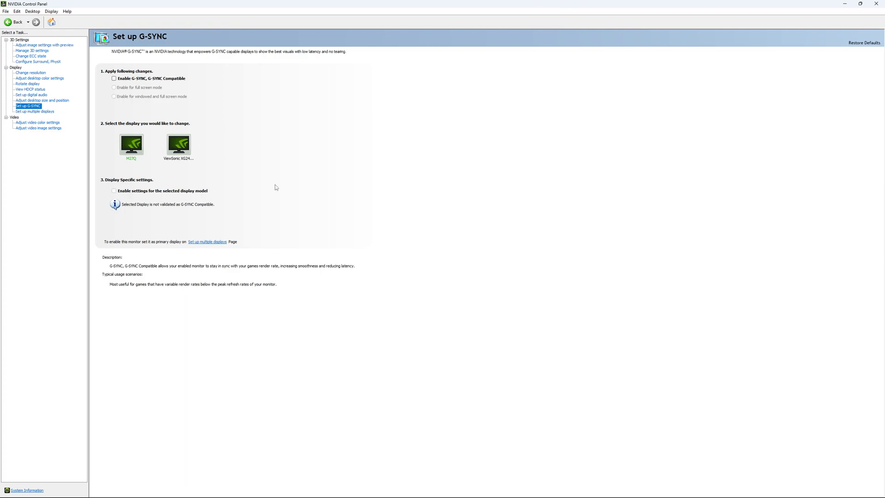
mouse_move(270, 204)
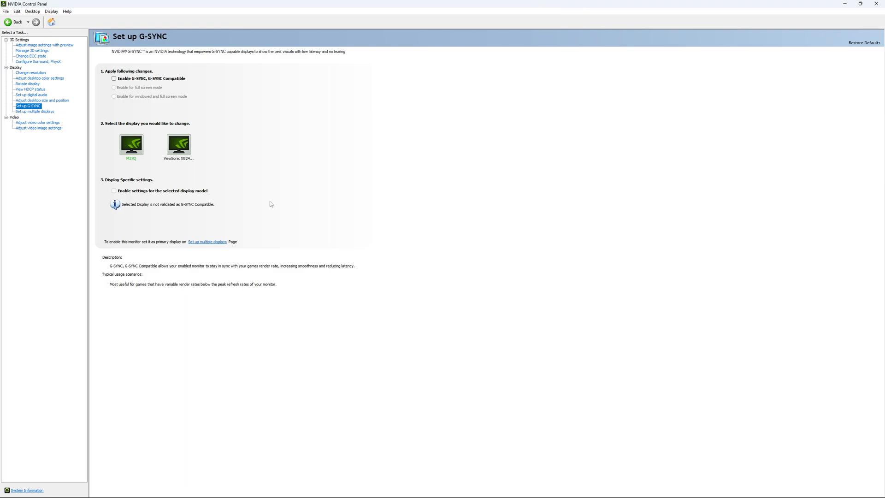
mouse_move(255, 192)
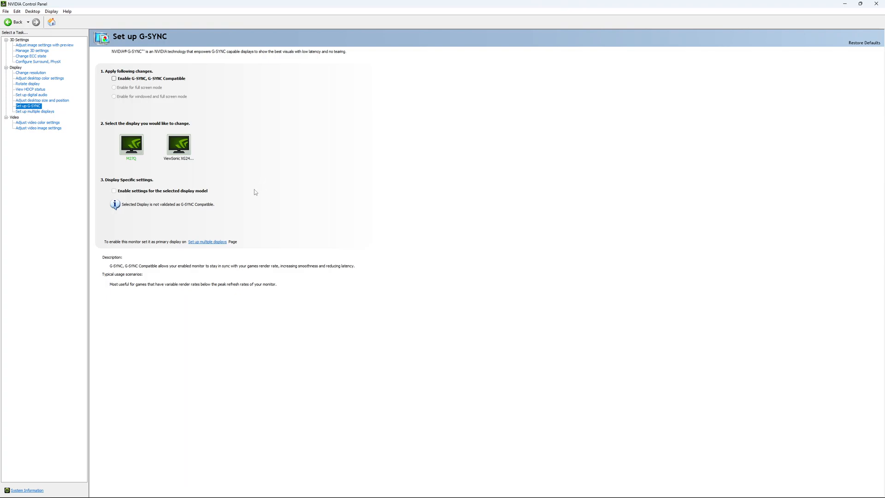
mouse_move(247, 175)
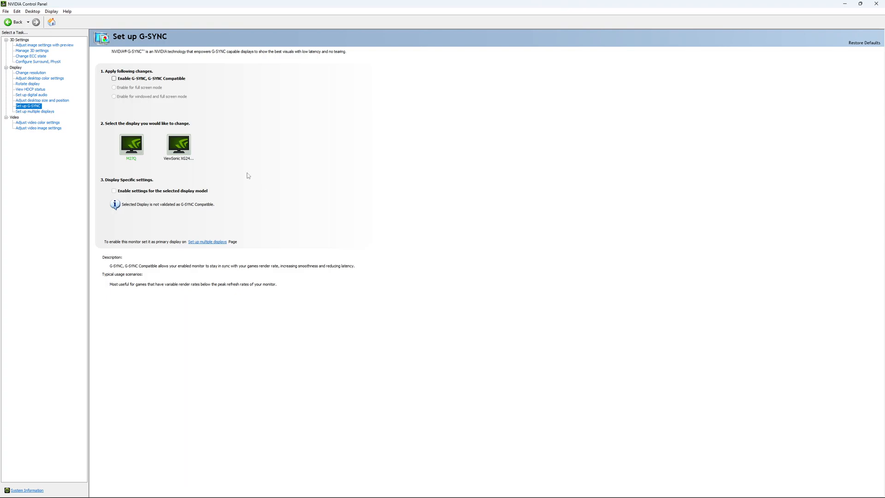
mouse_move(248, 165)
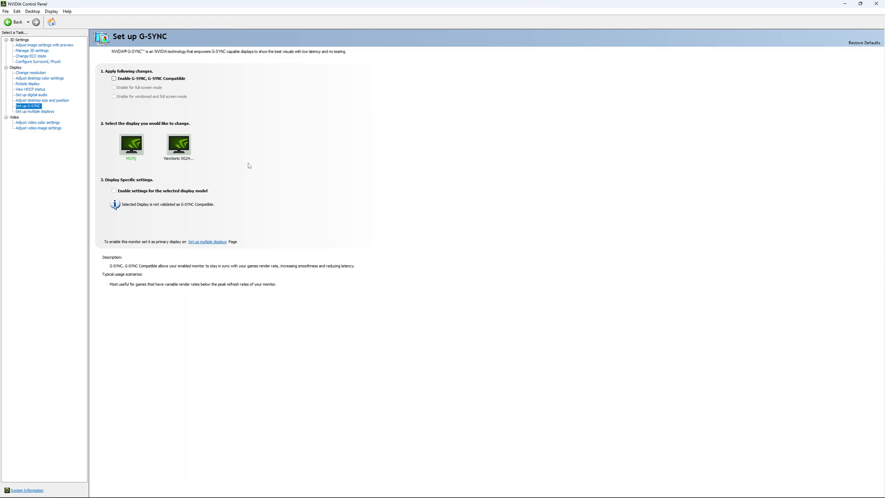
mouse_move(245, 173)
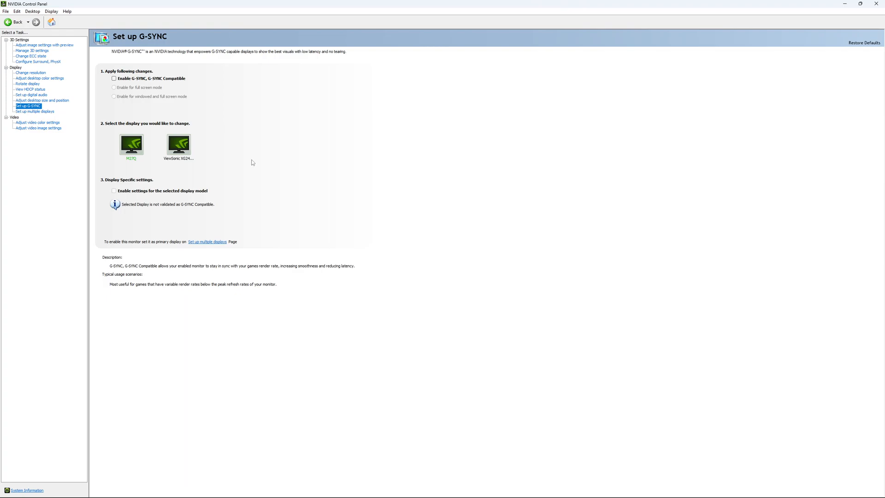
mouse_move(256, 164)
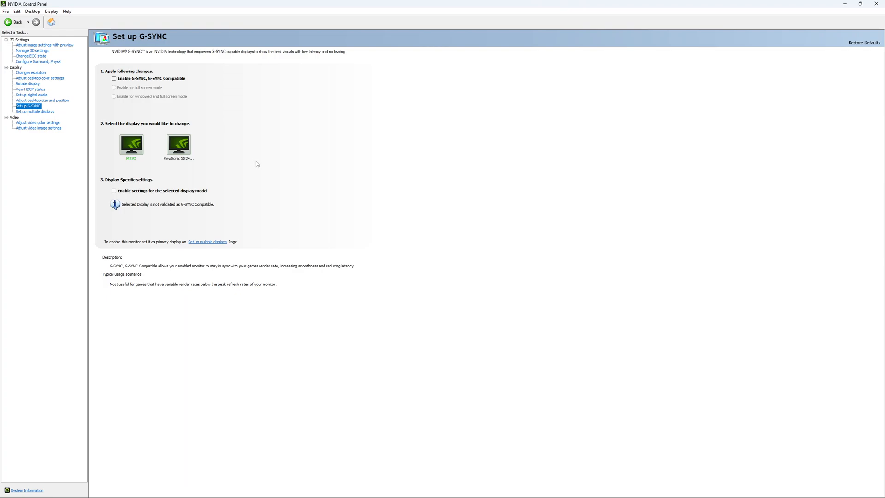
mouse_move(265, 168)
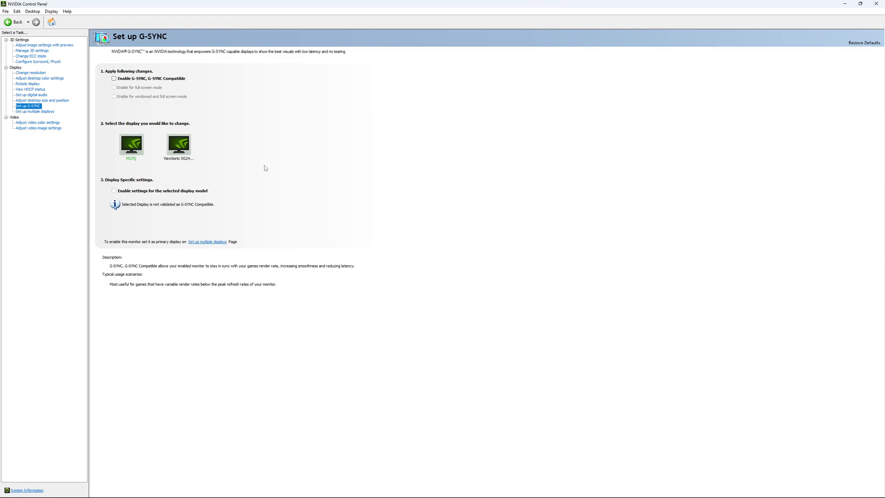
mouse_move(269, 170)
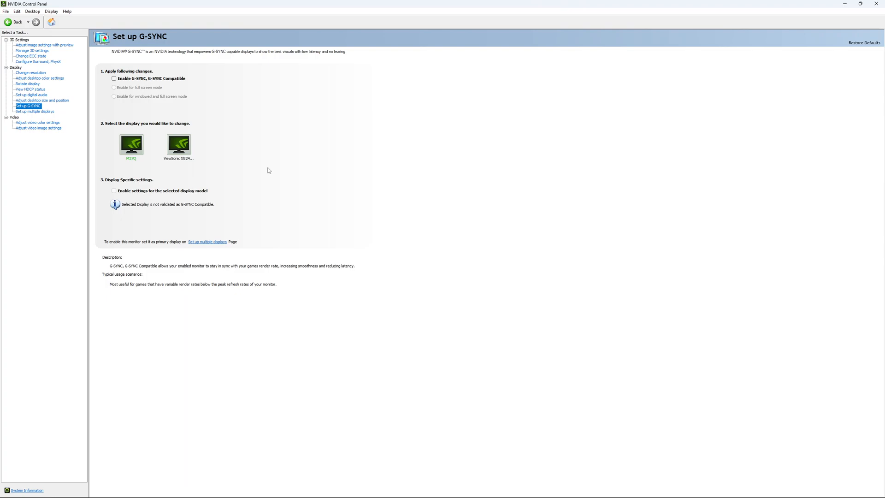
mouse_move(261, 176)
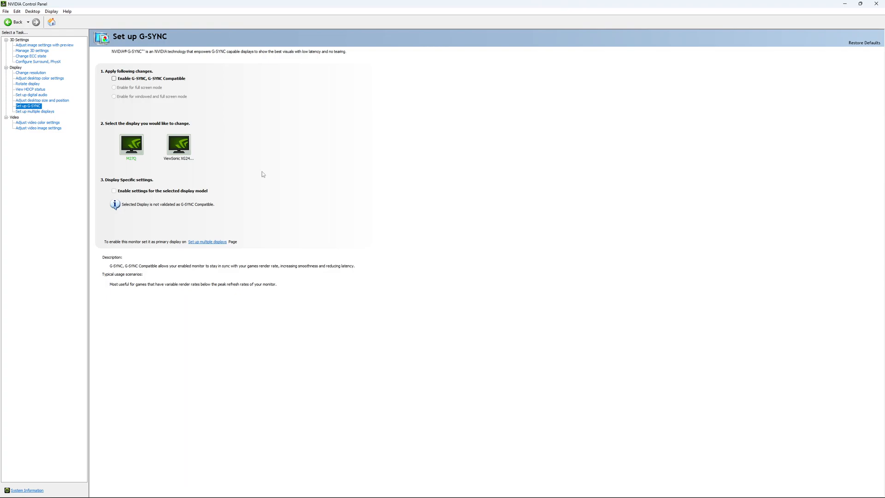
mouse_move(299, 271)
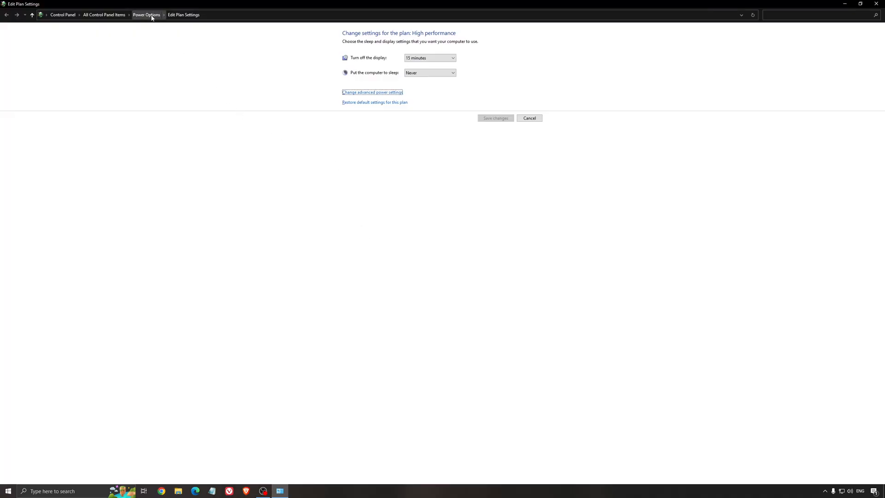
Return to Power Options with High performance as the active plan.
left_click(146, 14)
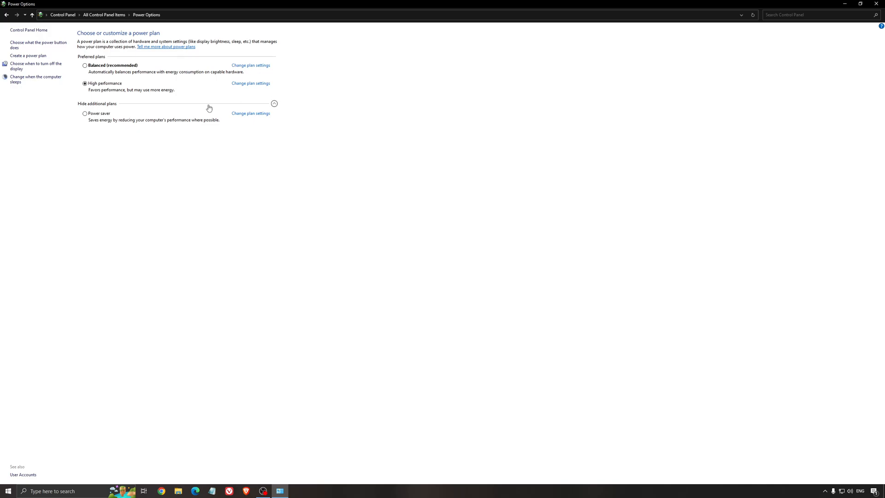
mouse_move(203, 192)
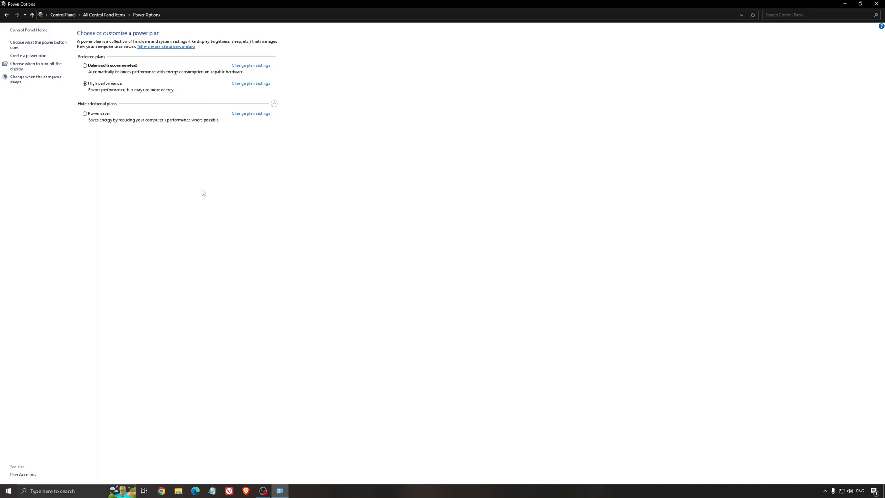
mouse_move(253, 206)
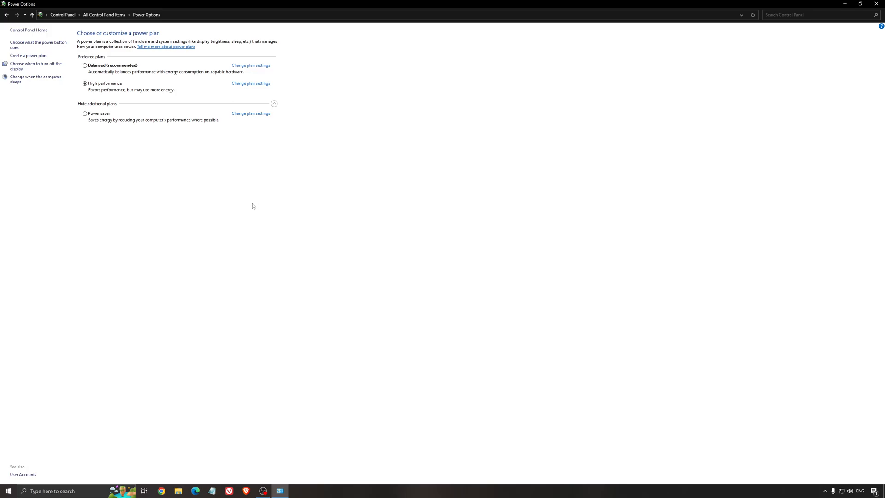
mouse_move(129, 82)
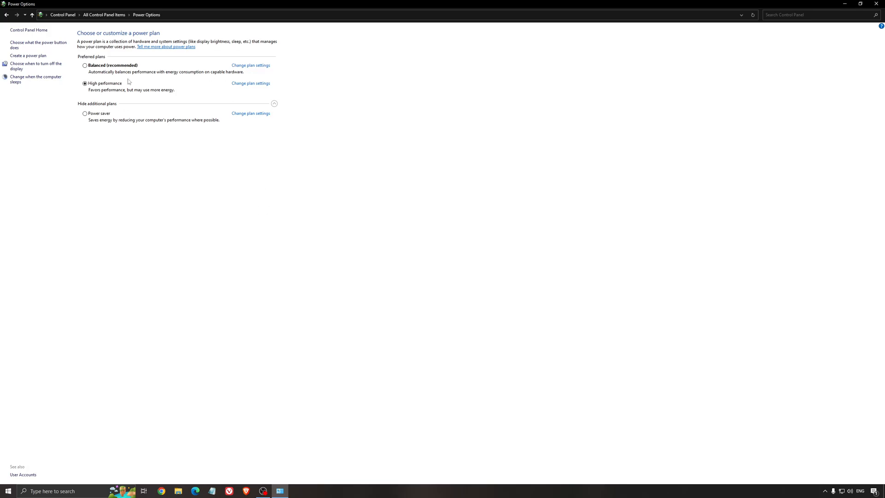
left_click(280, 491)
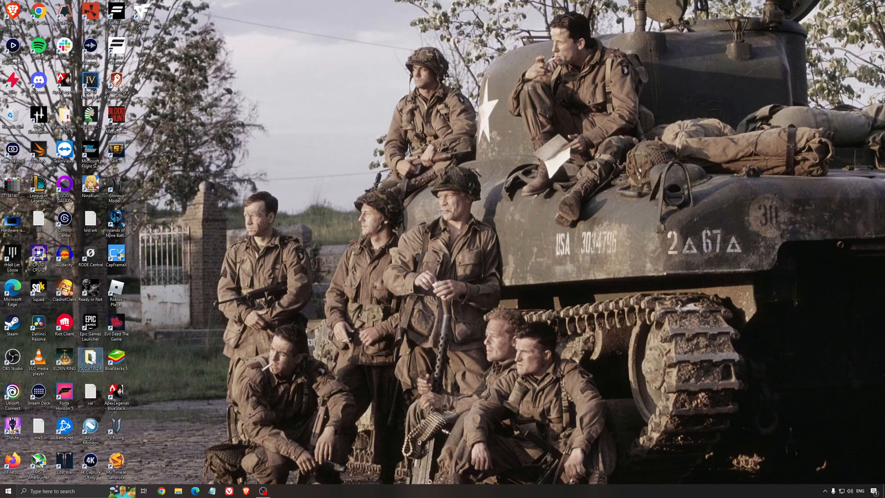
double_click(89, 359)
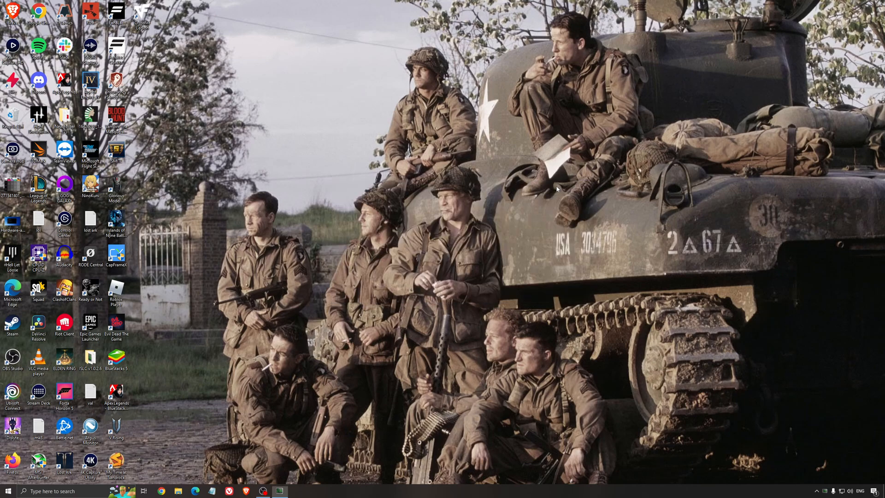
left_click(91, 359)
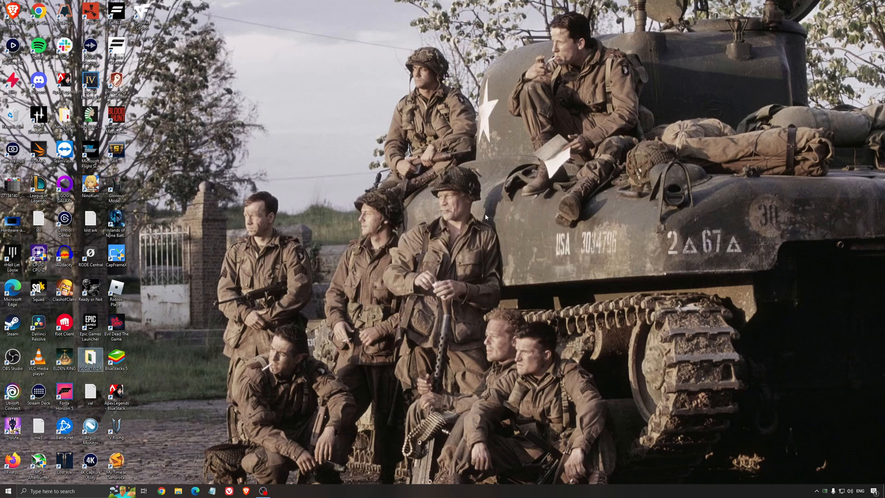
mouse_move(477, 257)
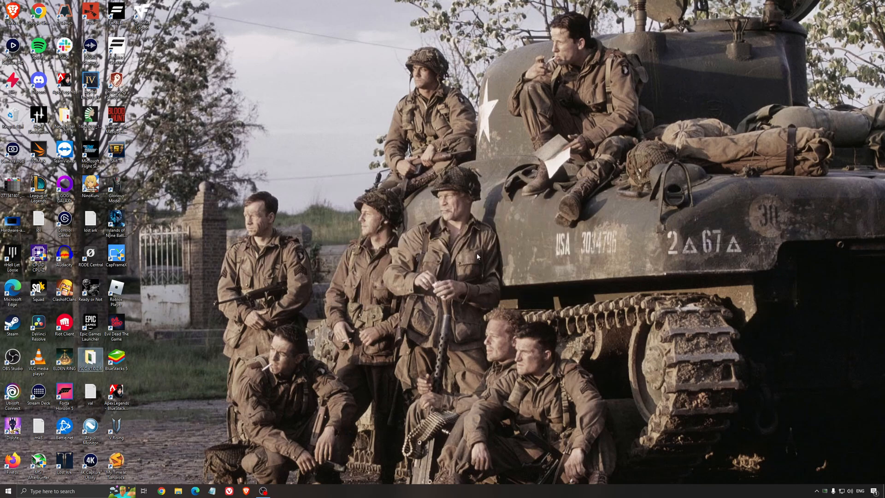
mouse_move(507, 334)
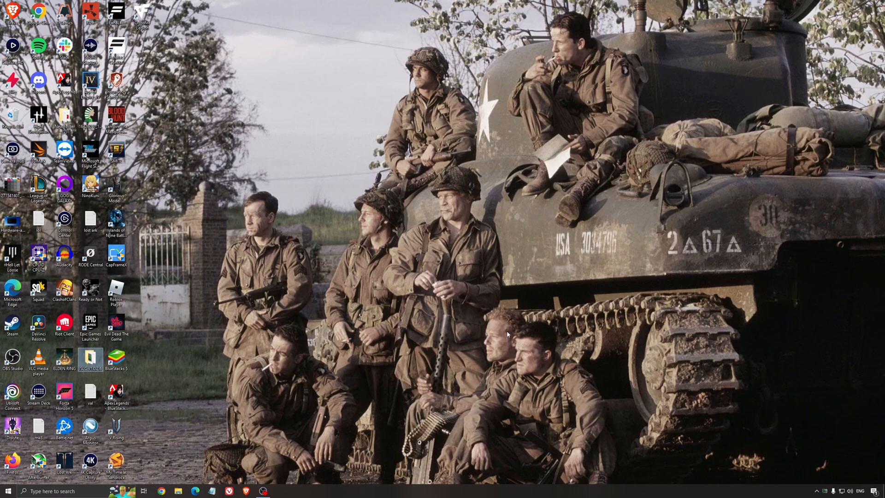
mouse_move(448, 280)
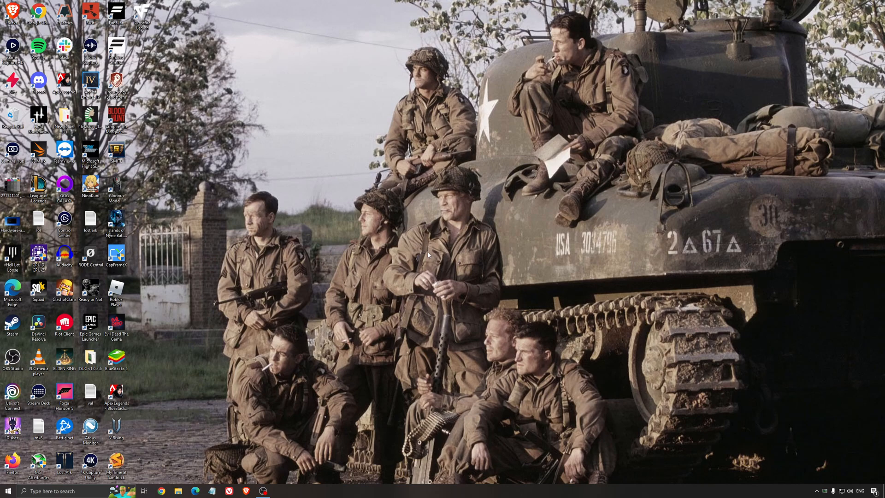
mouse_move(429, 254)
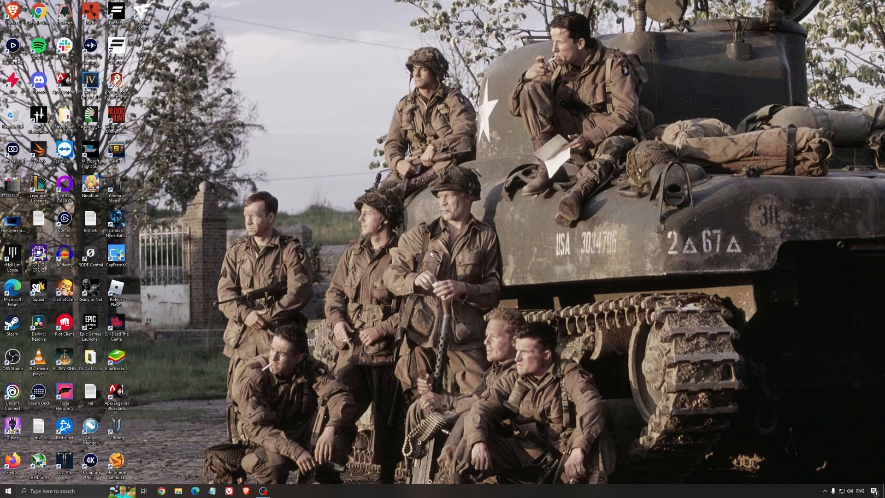
mouse_move(431, 256)
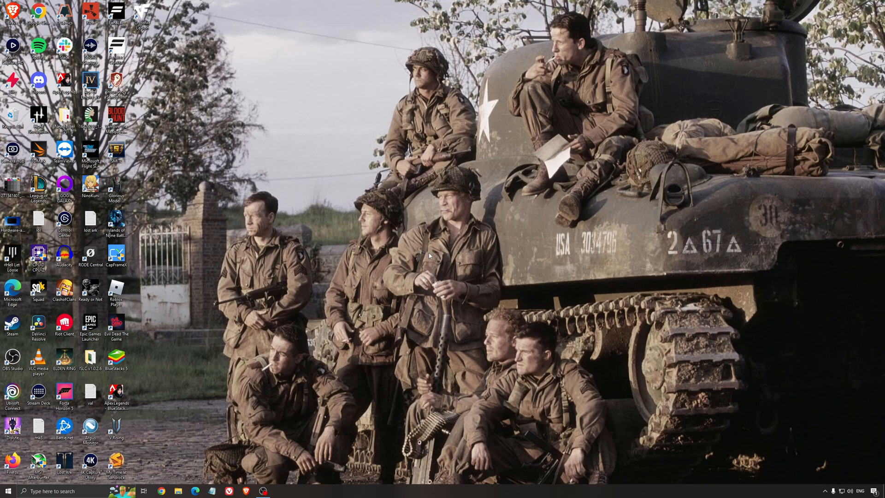
mouse_move(437, 249)
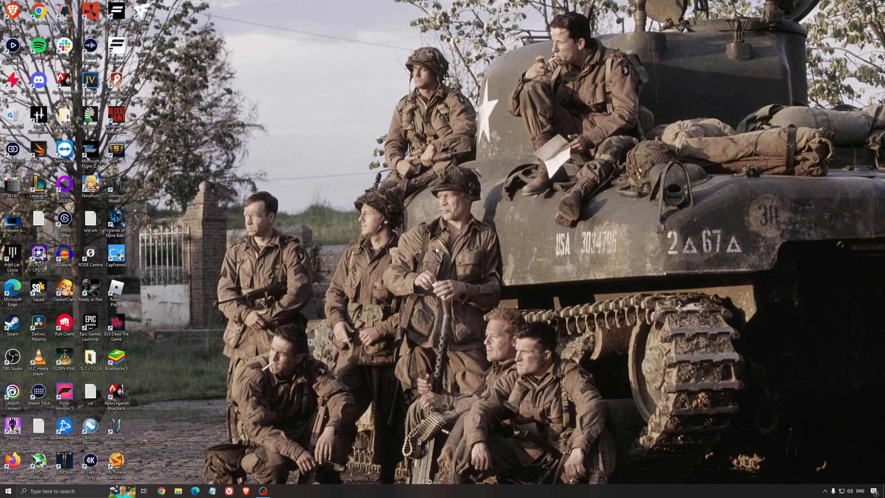
mouse_move(437, 250)
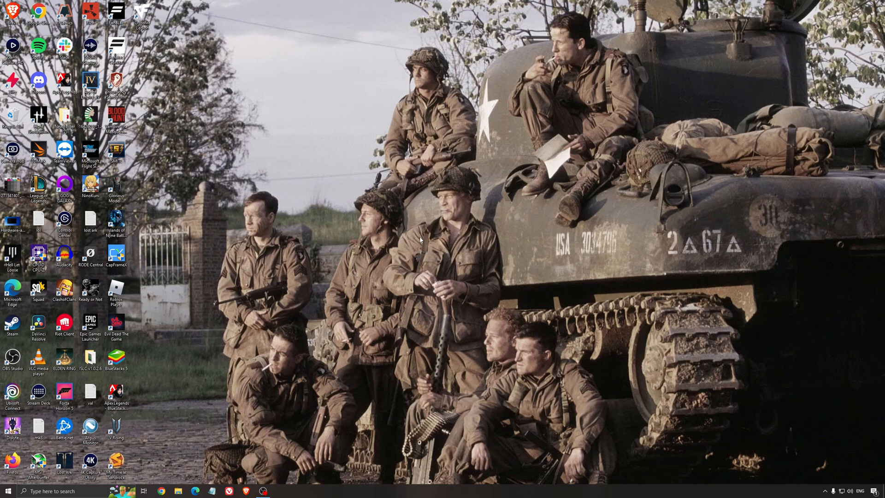
mouse_move(408, 224)
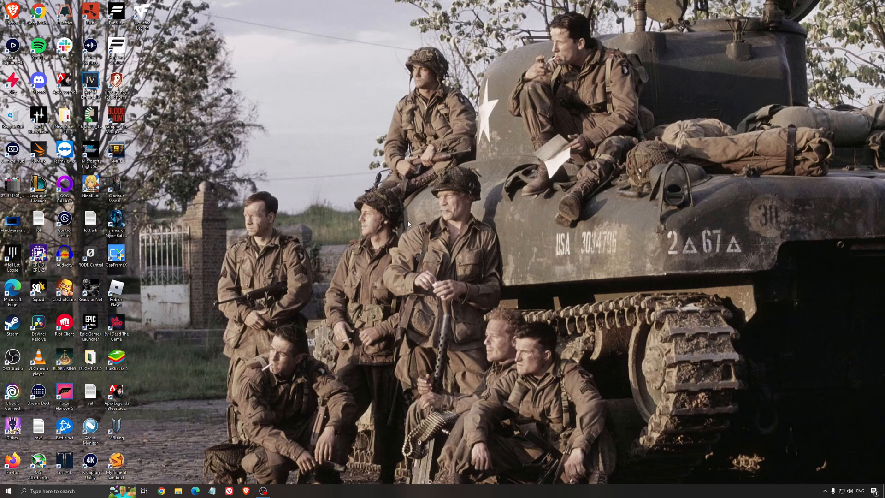
mouse_move(411, 227)
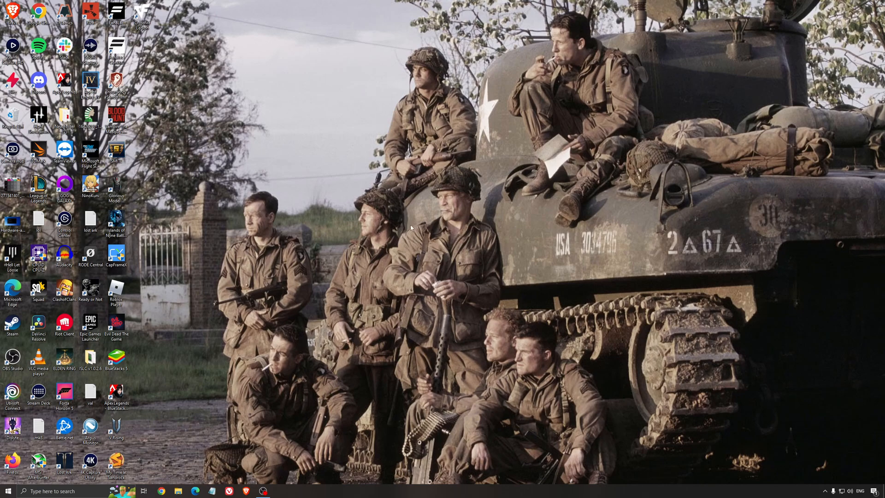
mouse_move(435, 241)
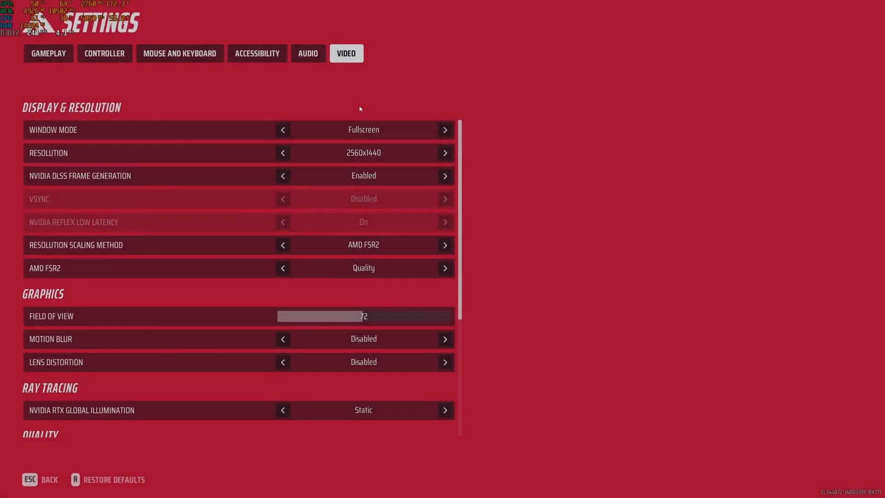
mouse_move(404, 126)
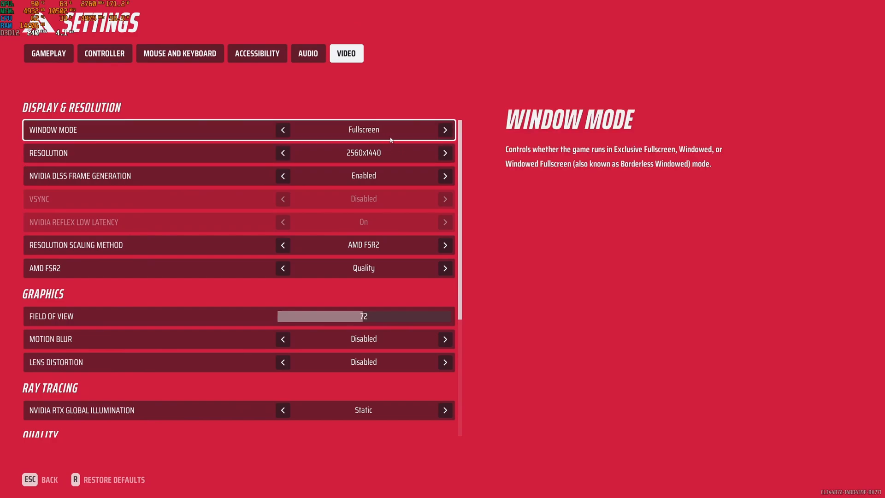
mouse_move(388, 138)
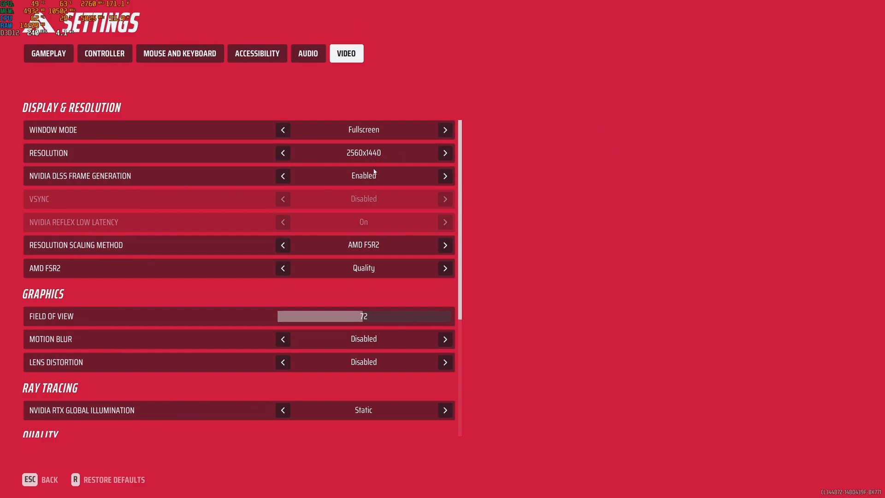
mouse_move(363, 175)
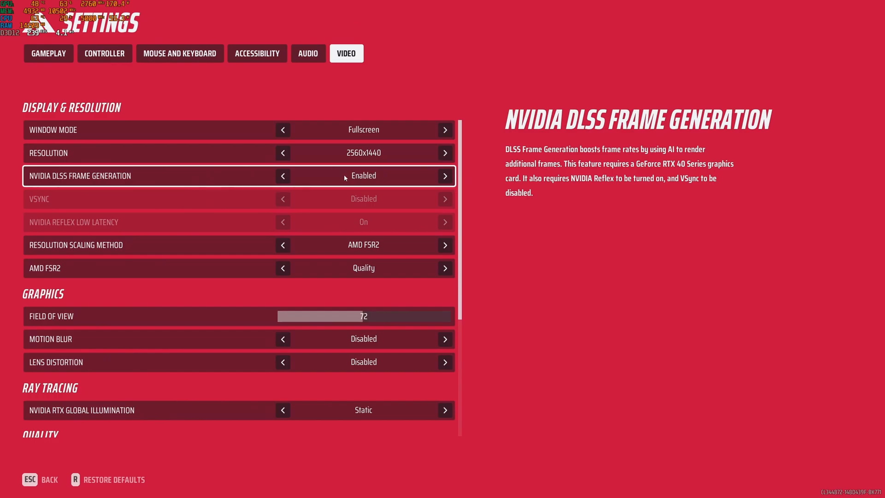
mouse_move(190, 182)
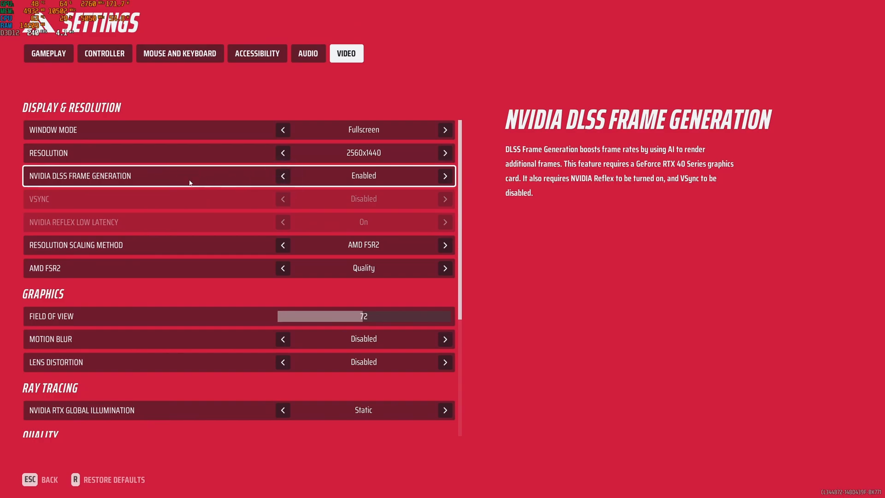
Set NVIDIA DLSS Frame Generation to Disabled in THE FINALS video settings.
left_click(283, 175)
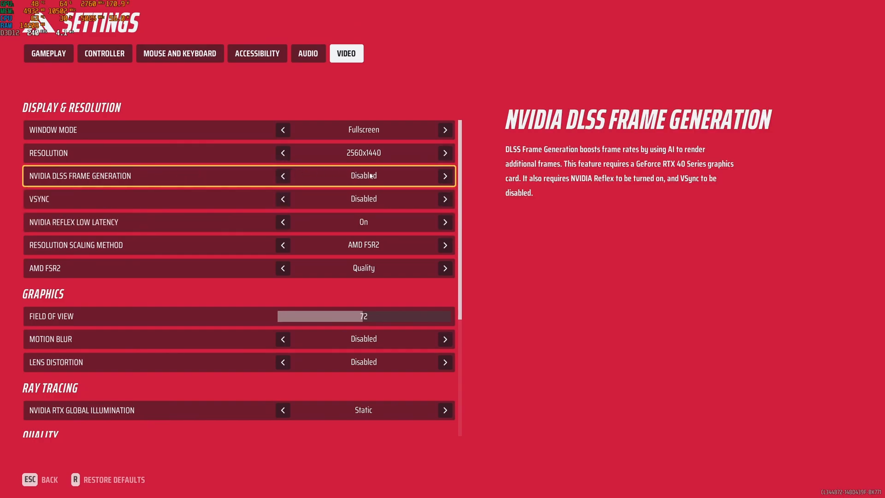
mouse_move(210, 205)
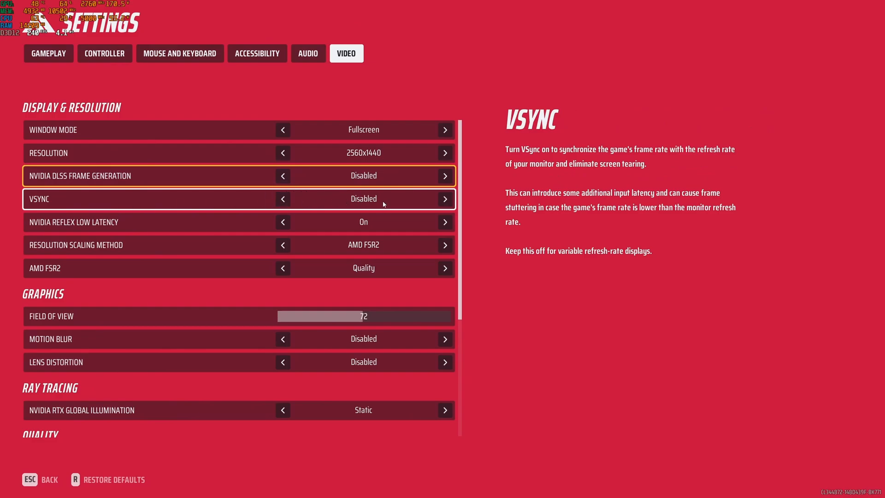
mouse_move(392, 199)
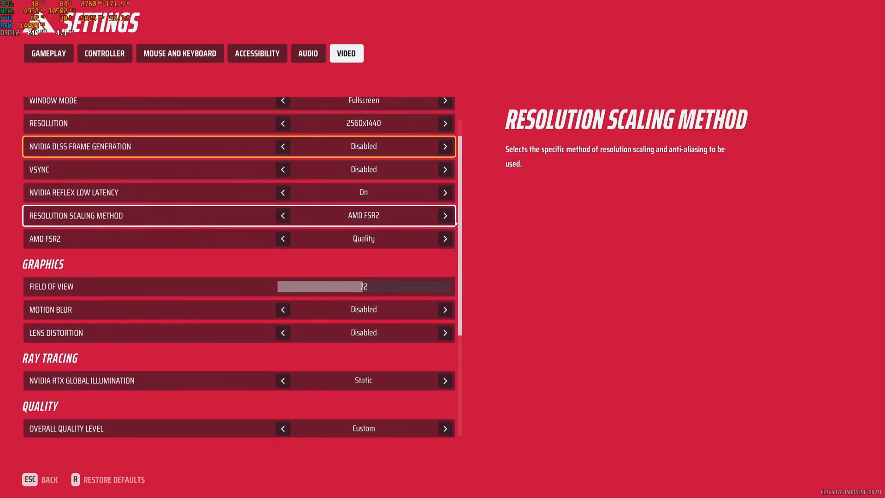
left_click(444, 216)
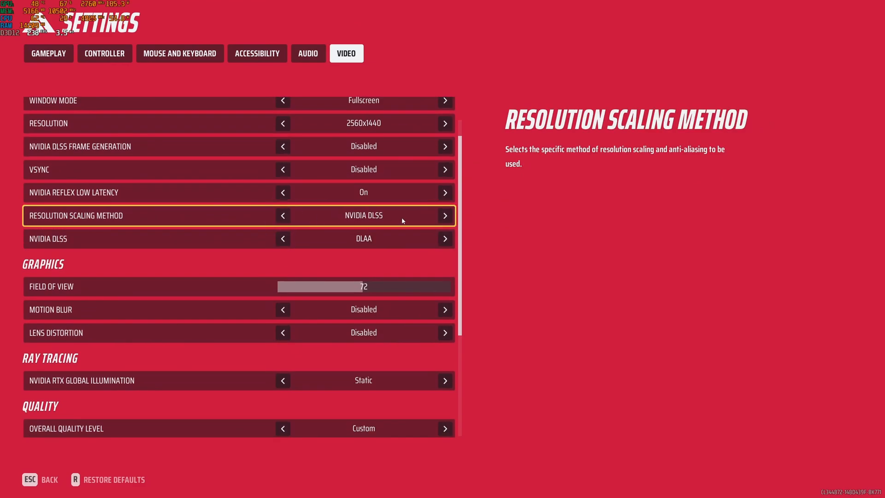
left_click(444, 238)
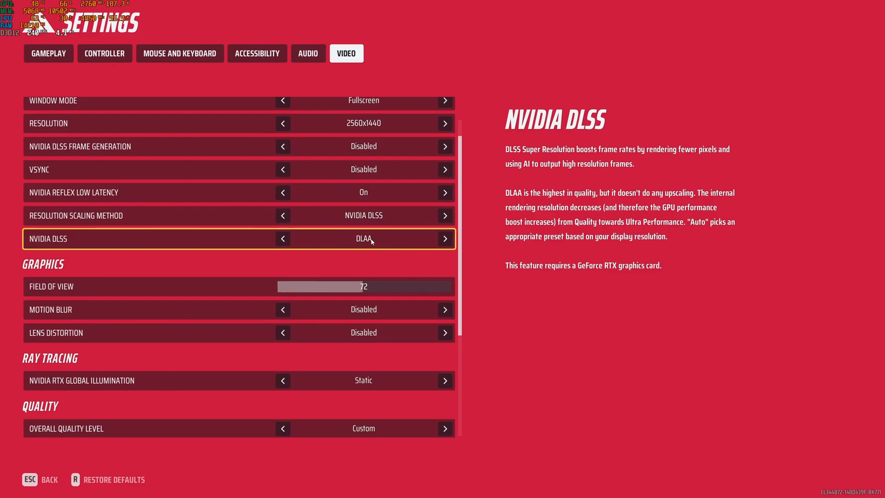
mouse_move(379, 235)
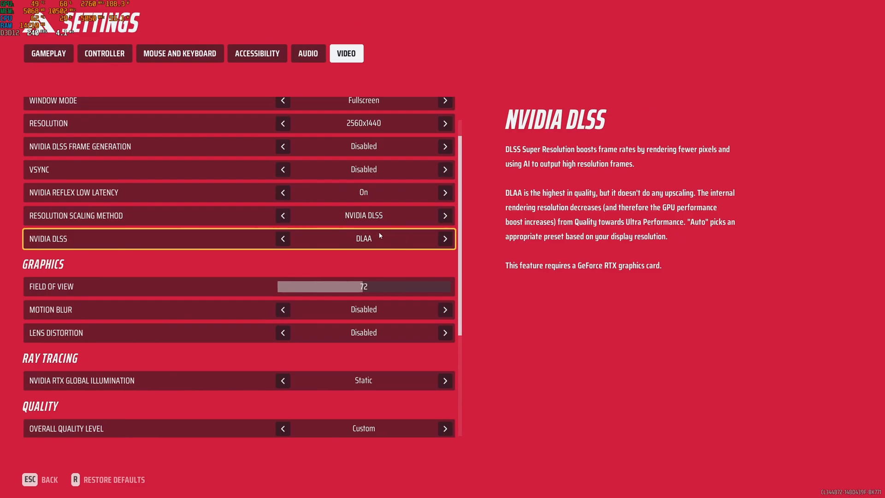
left_click(444, 216)
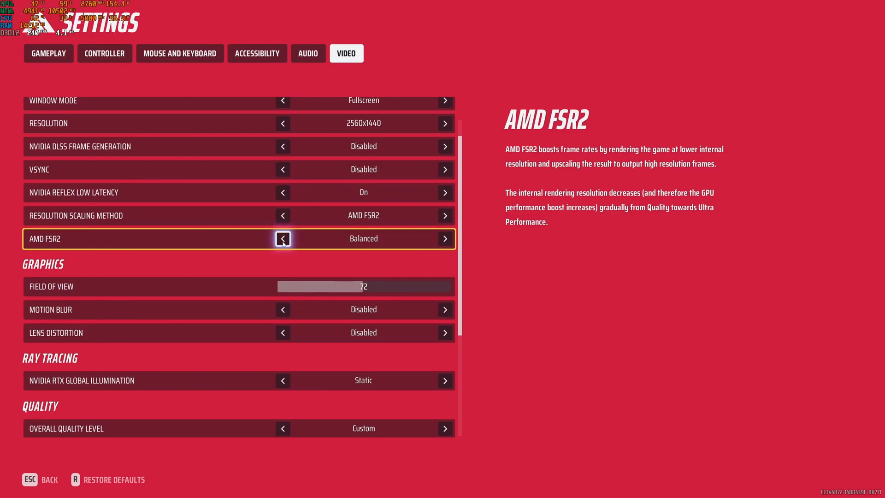
left_click(283, 238)
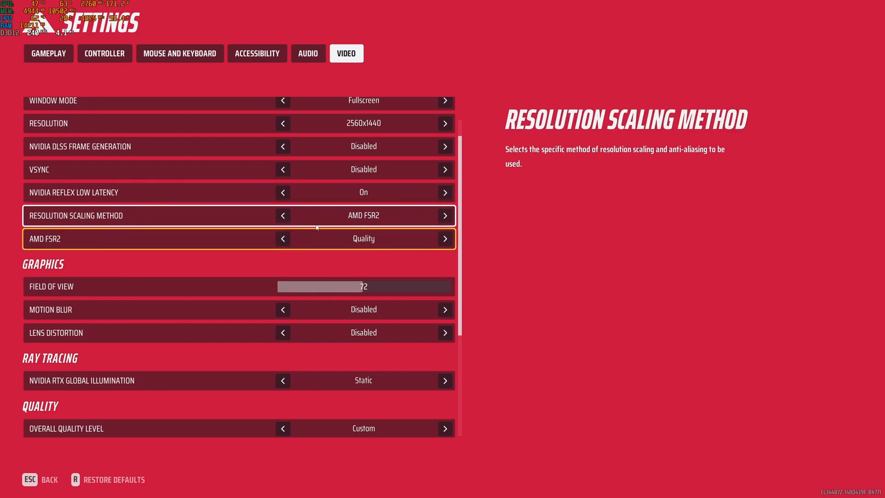
scroll("down", 3)
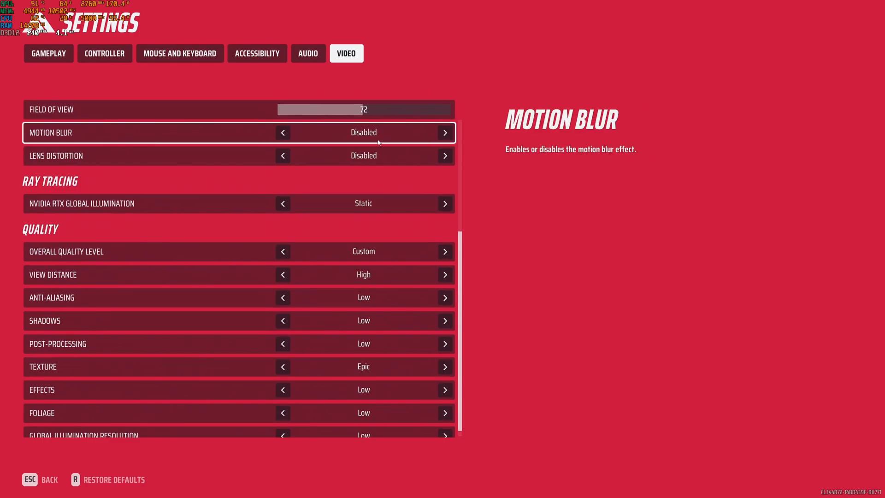
mouse_move(364, 145)
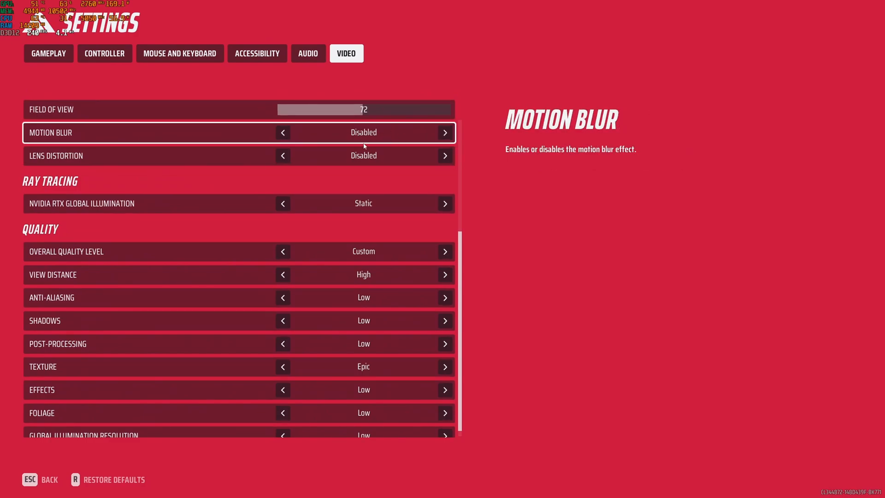
scroll("down", 3)
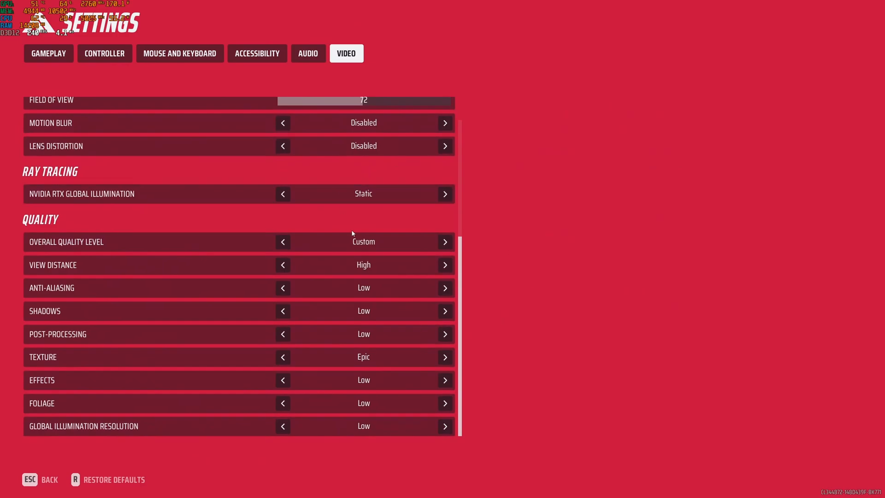
mouse_move(87, 193)
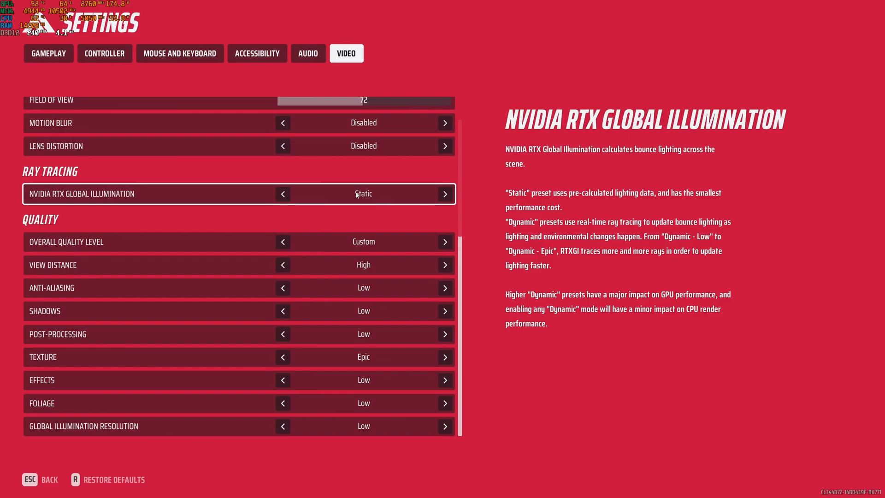
mouse_move(383, 195)
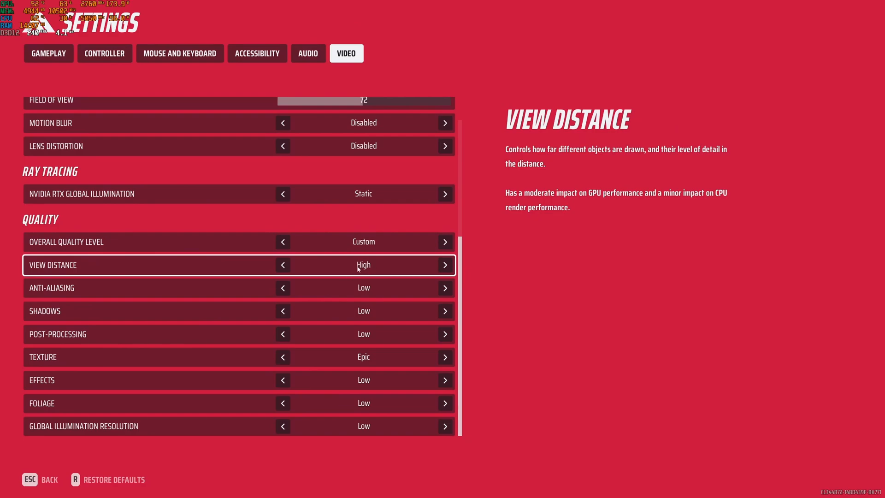
mouse_move(357, 270)
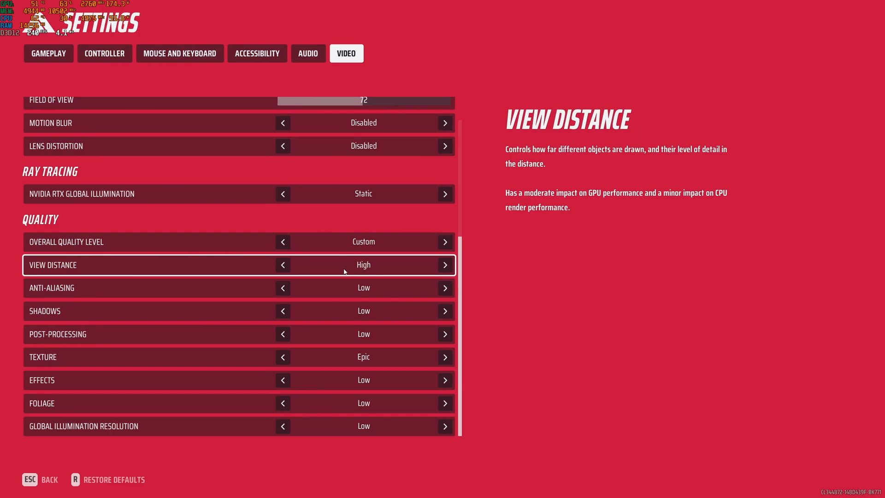
left_click(283, 265)
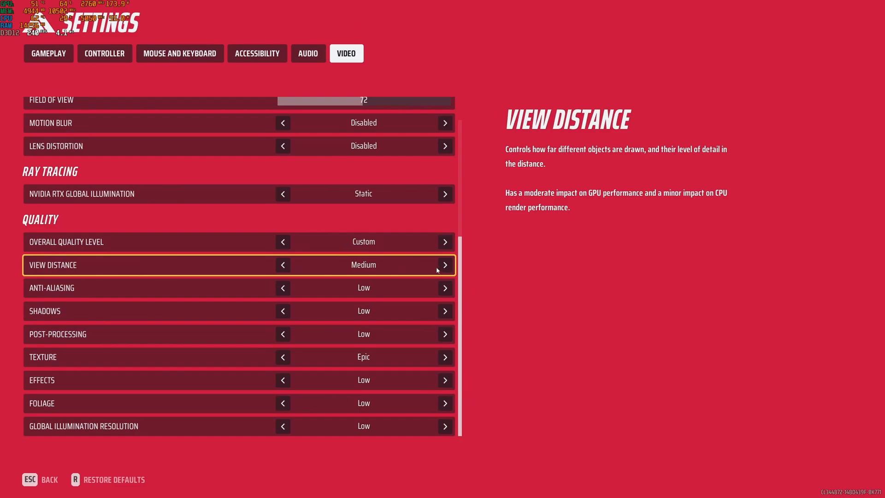
left_click(445, 264)
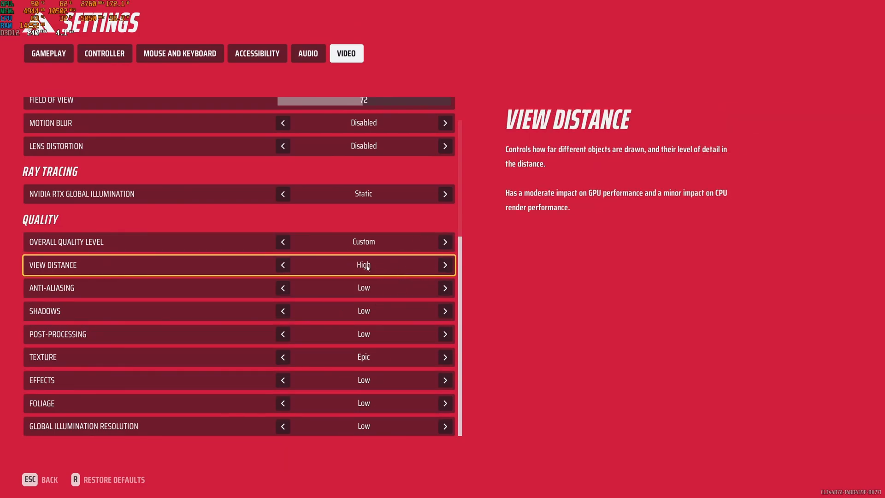
mouse_move(305, 267)
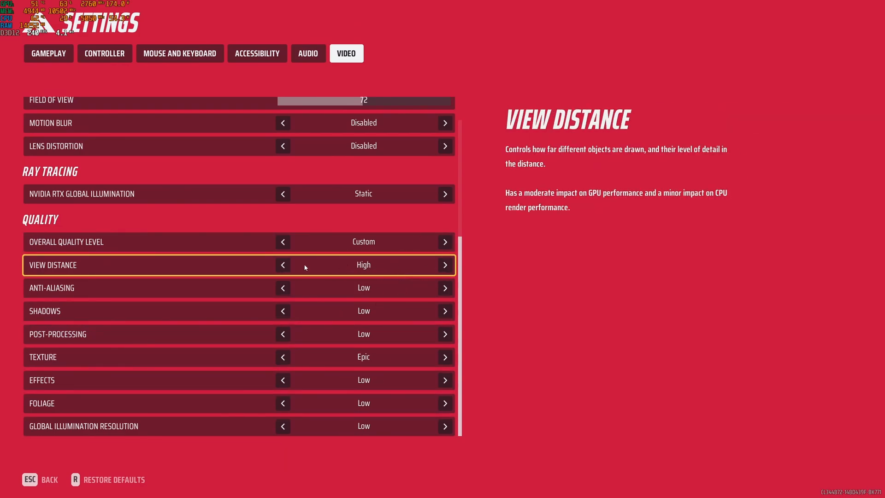
mouse_move(378, 287)
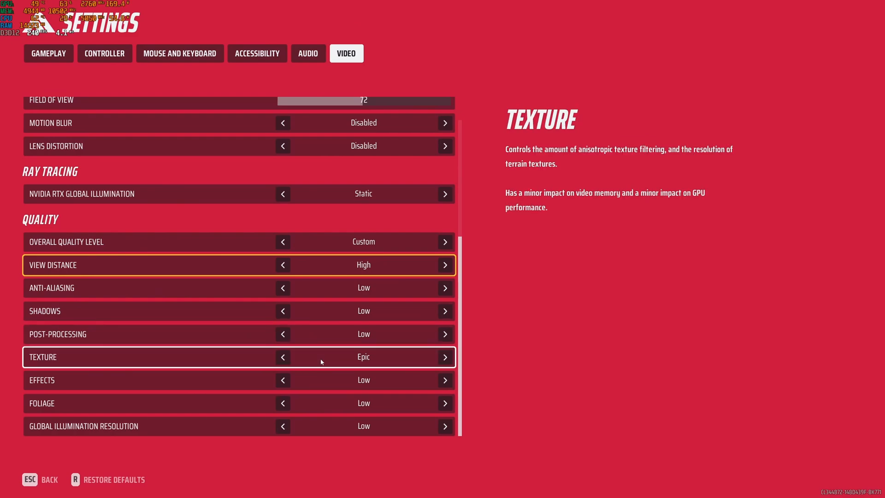
left_click(283, 356)
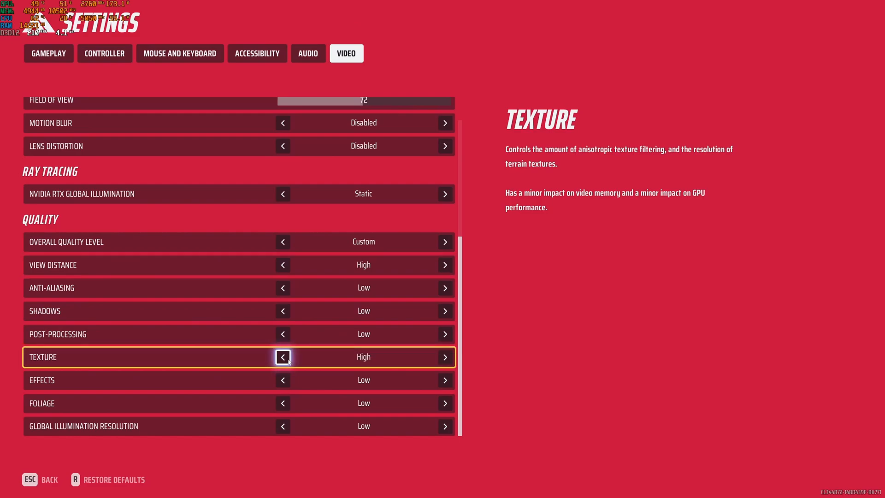
left_click(283, 357)
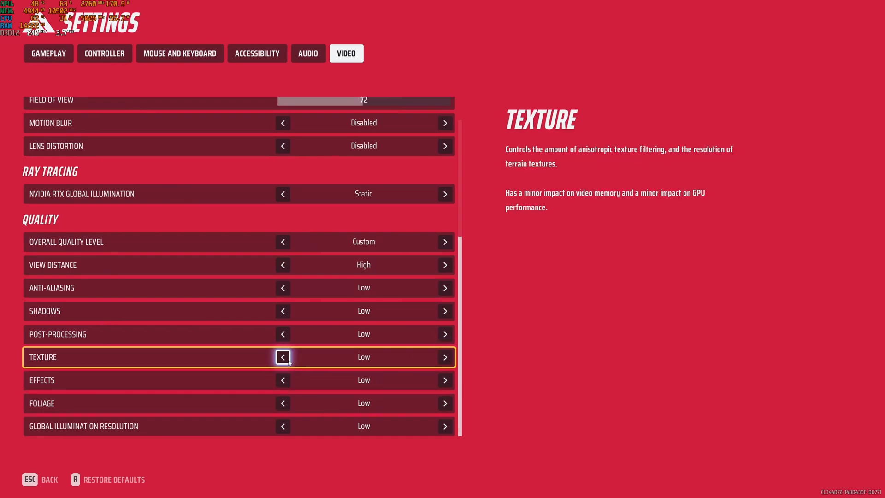
left_click(283, 357)
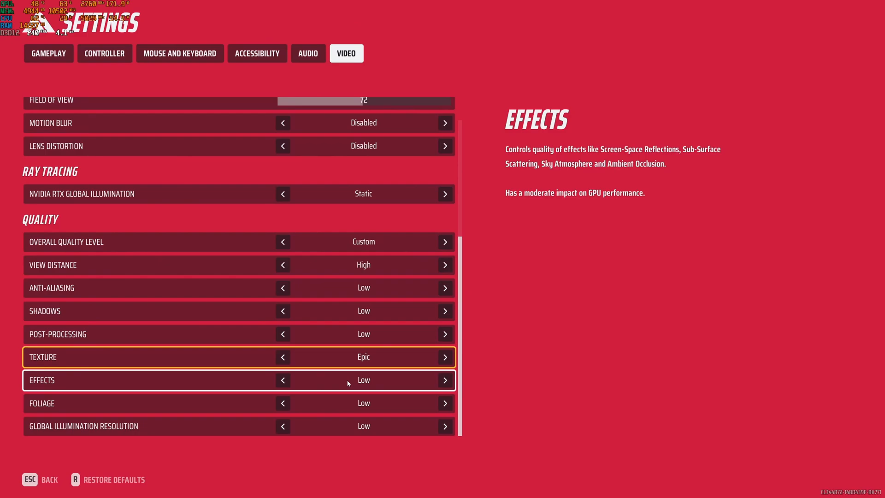
mouse_move(383, 380)
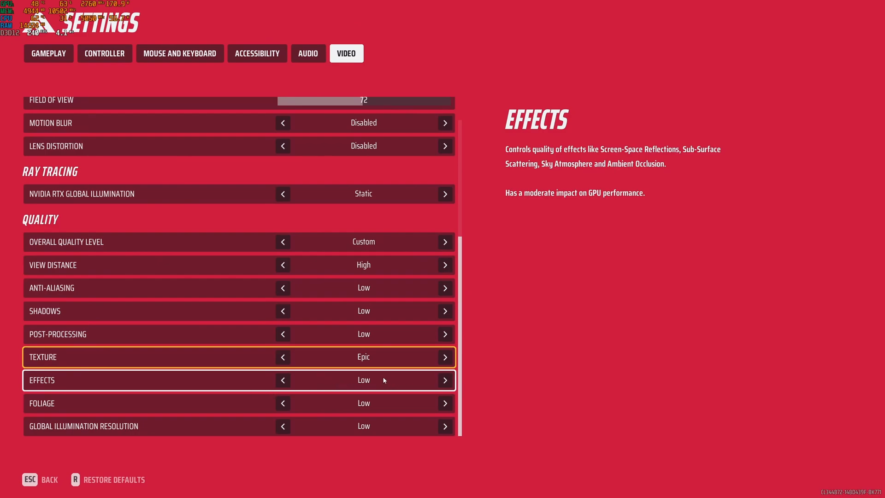
mouse_move(386, 403)
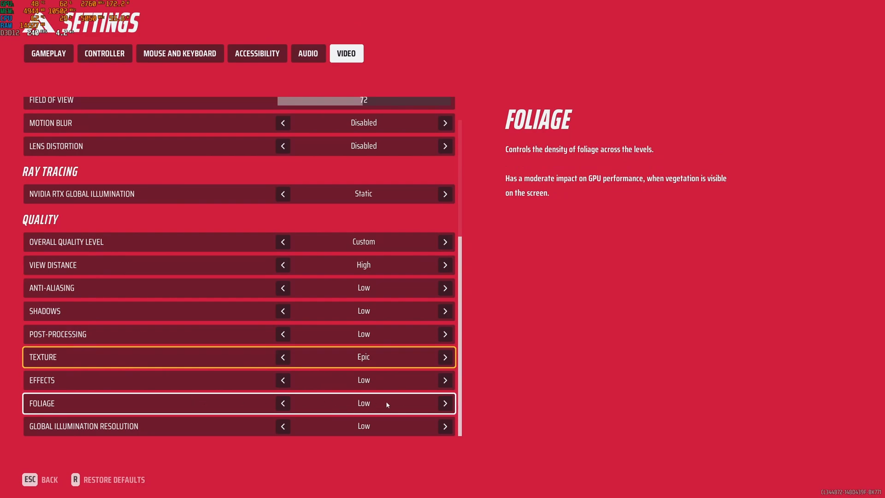
mouse_move(384, 403)
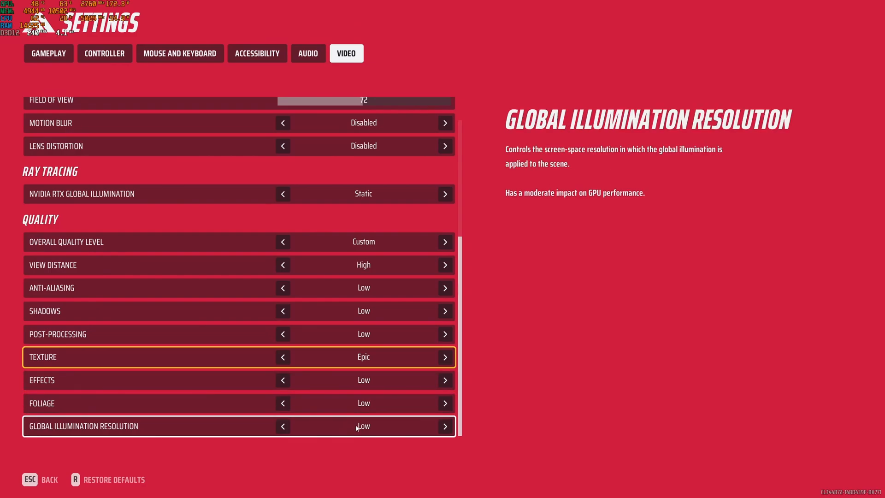
mouse_move(382, 429)
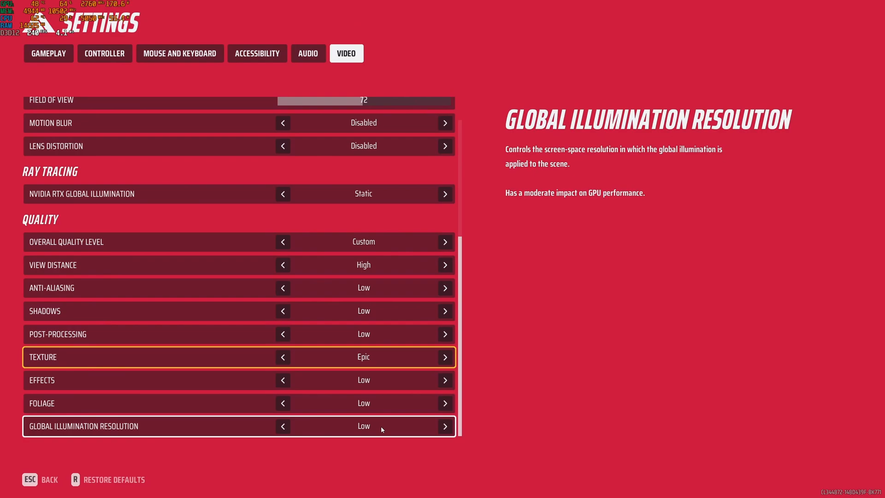